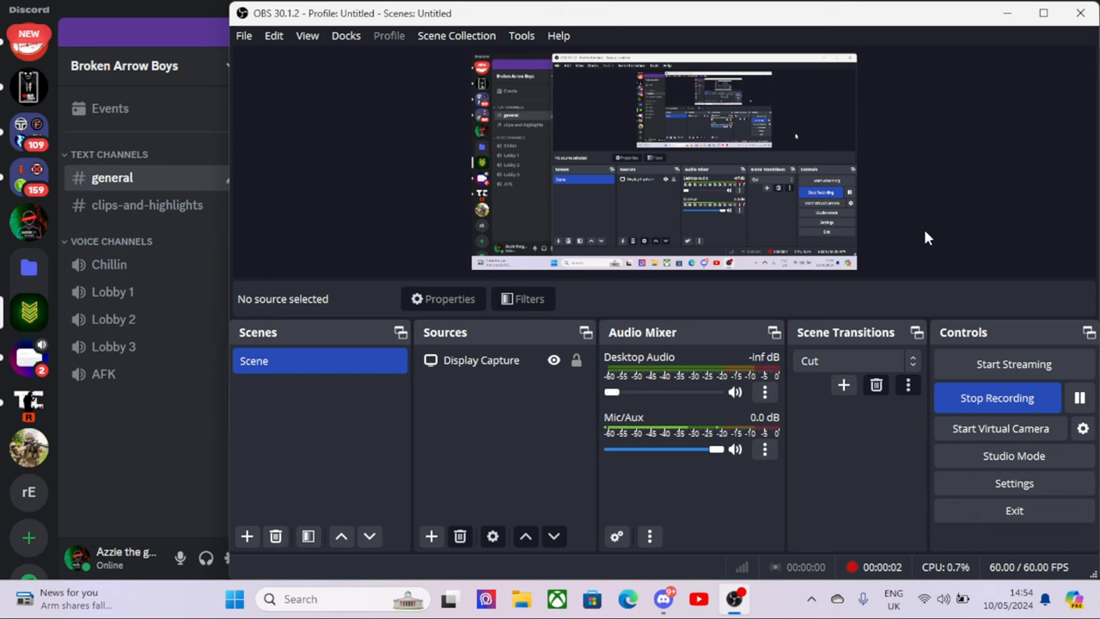
mouse_move(894, 209)
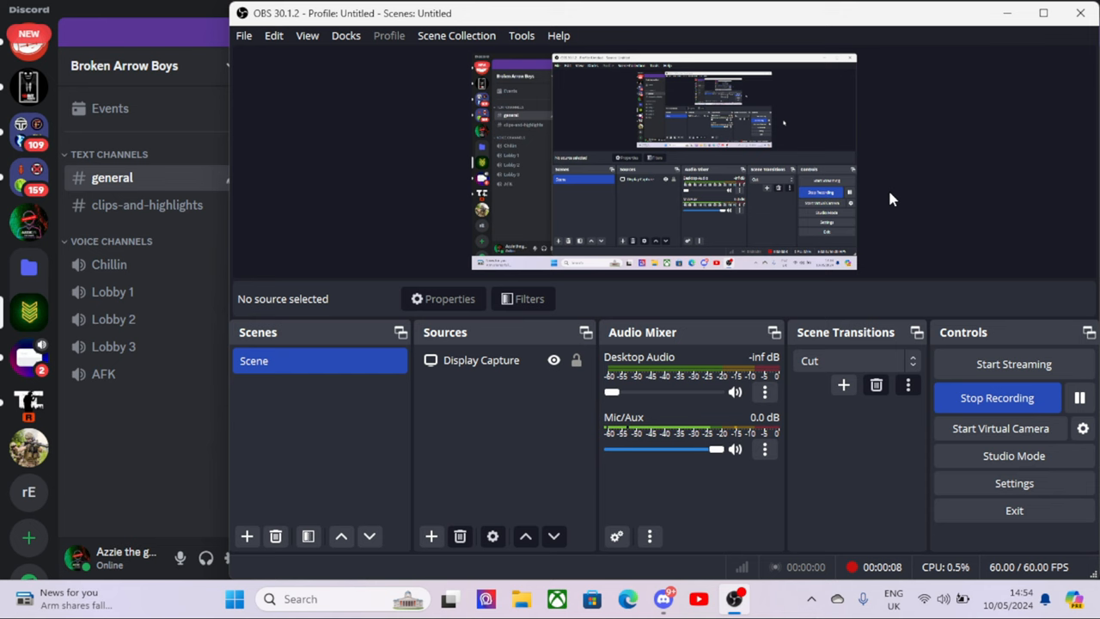
mouse_move(932, 205)
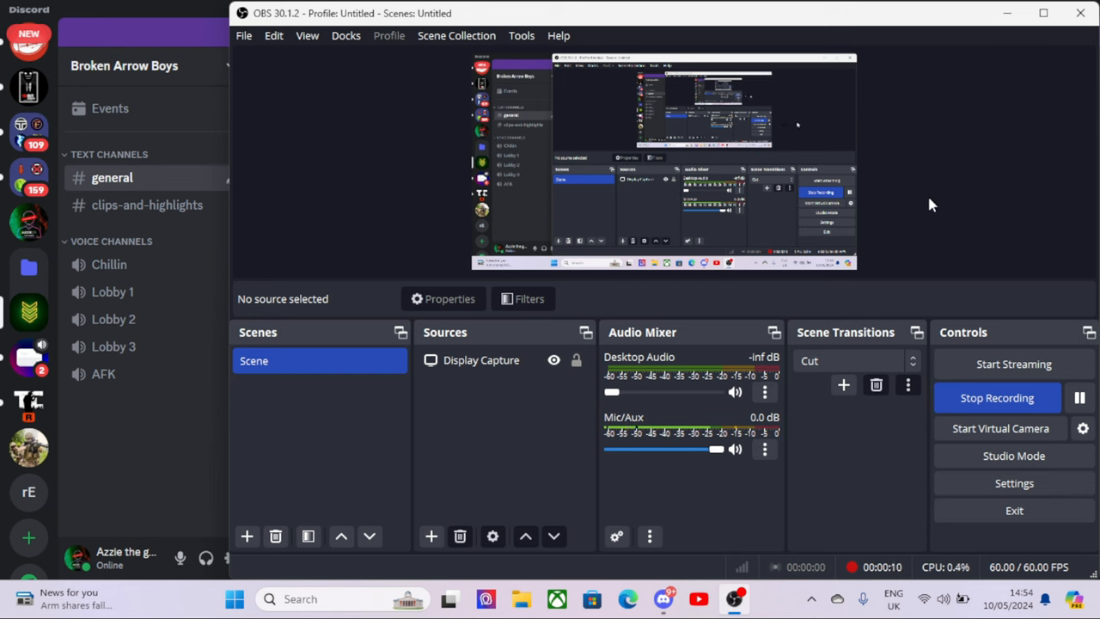
mouse_move(918, 200)
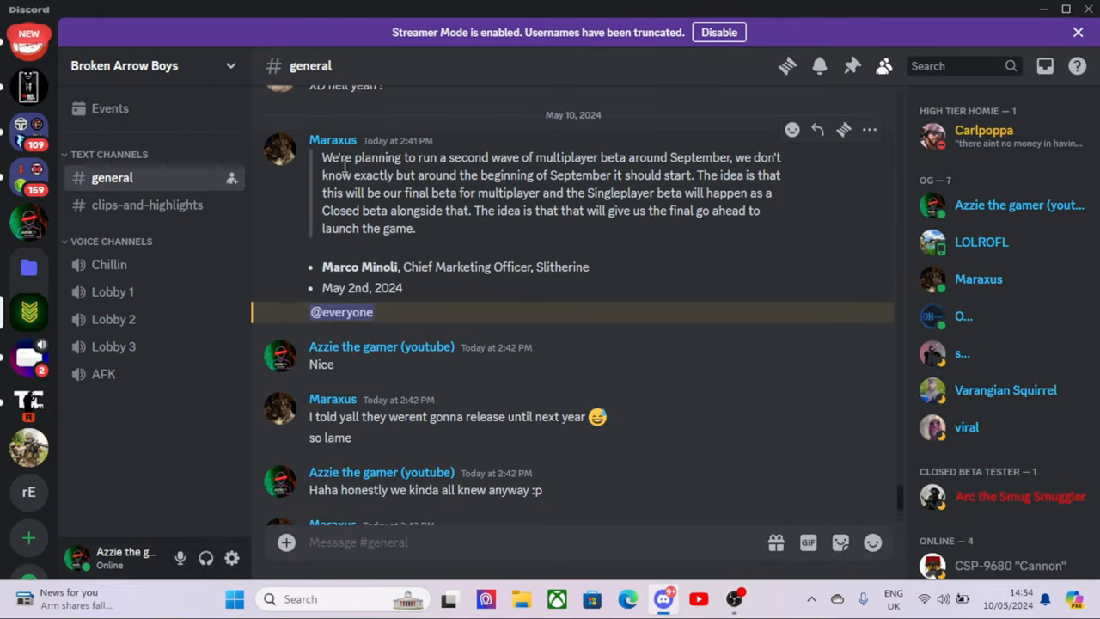
left_click_drag(322, 288, 403, 289)
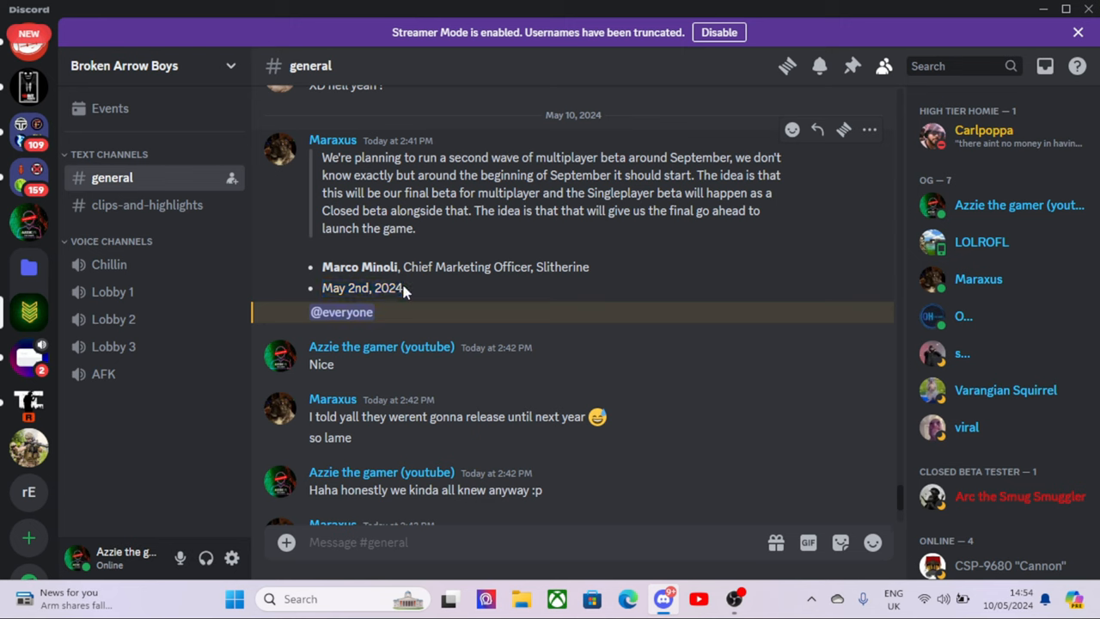
mouse_move(410, 290)
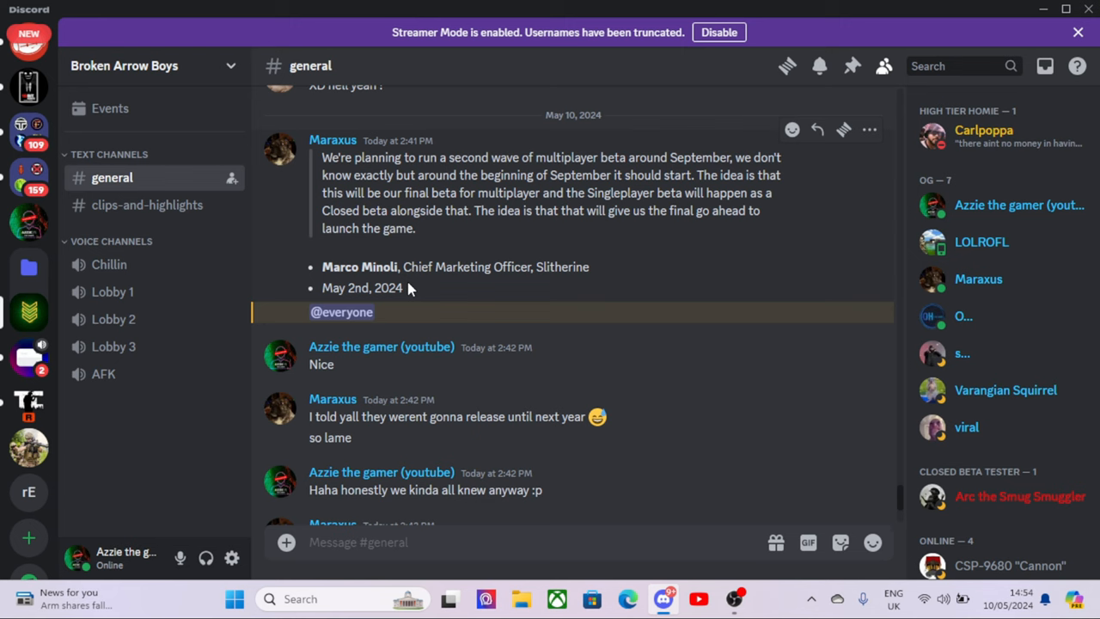
mouse_move(423, 239)
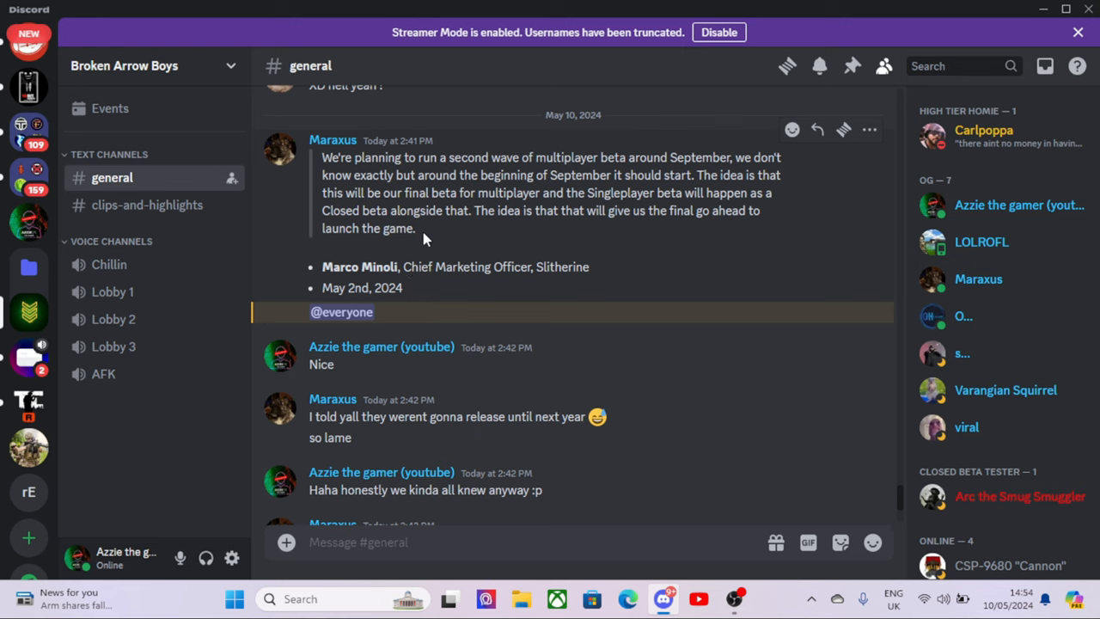
mouse_move(368, 181)
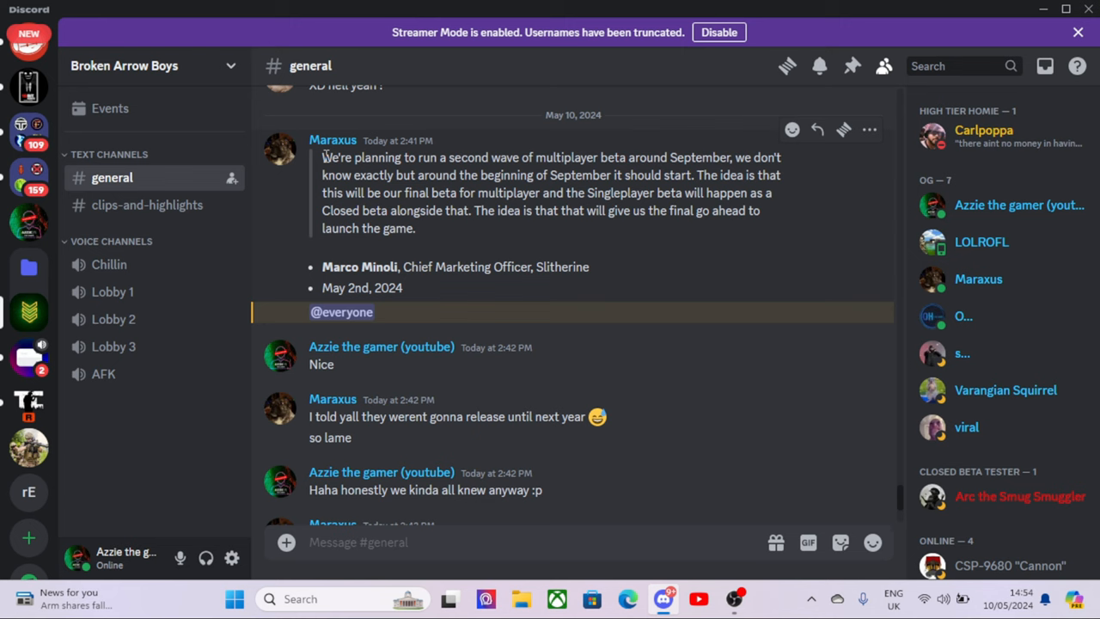
left_click_drag(323, 158, 439, 158)
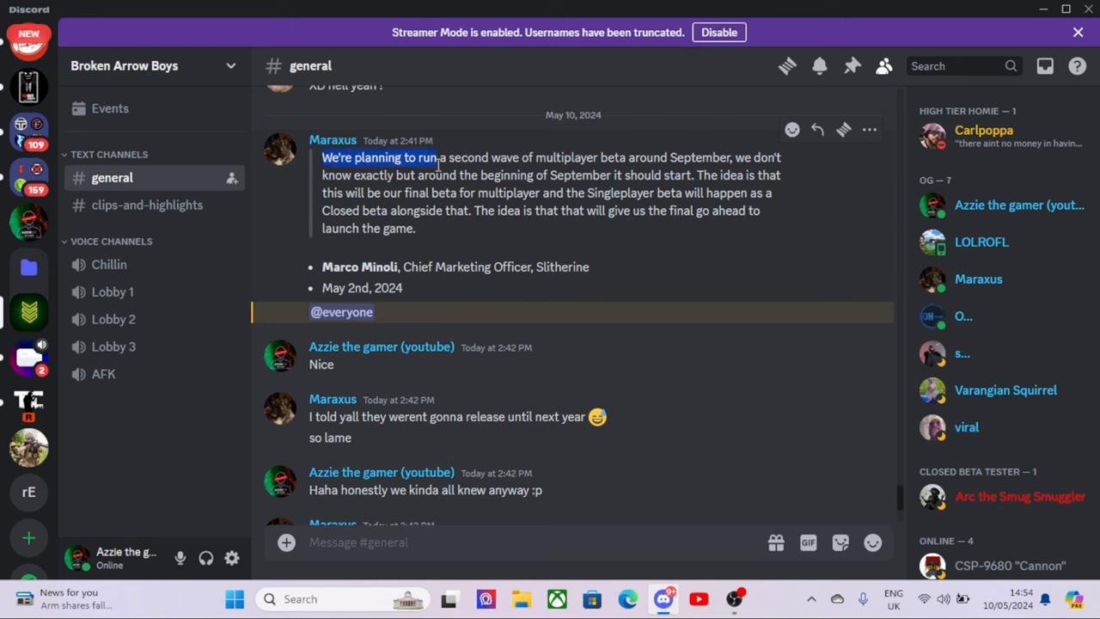
left_click_drag(439, 159, 643, 176)
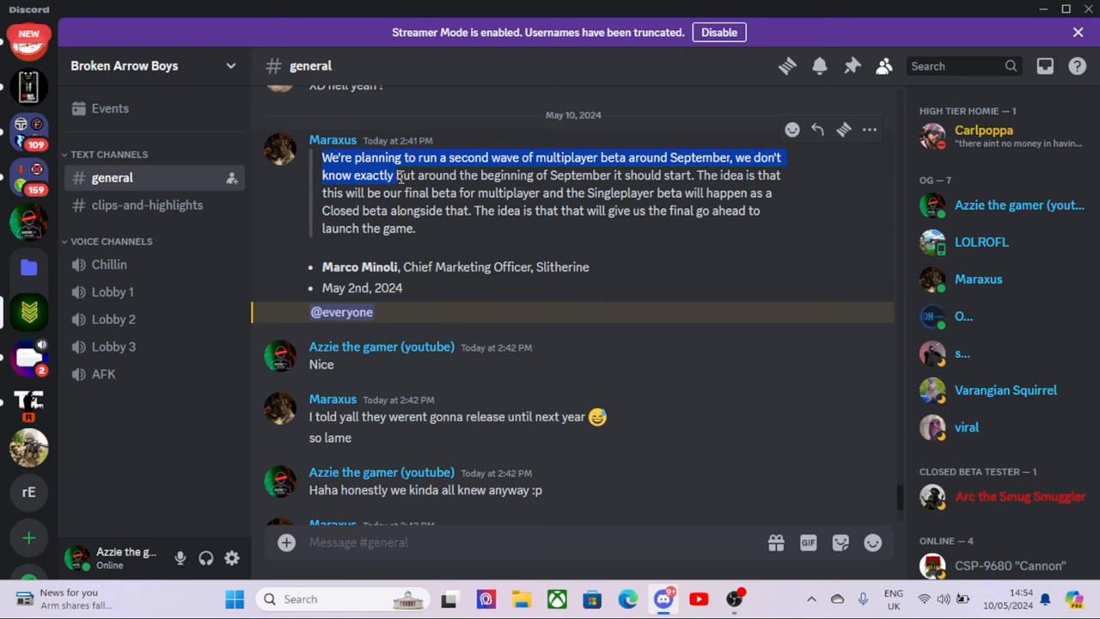
left_click_drag(400, 175, 523, 193)
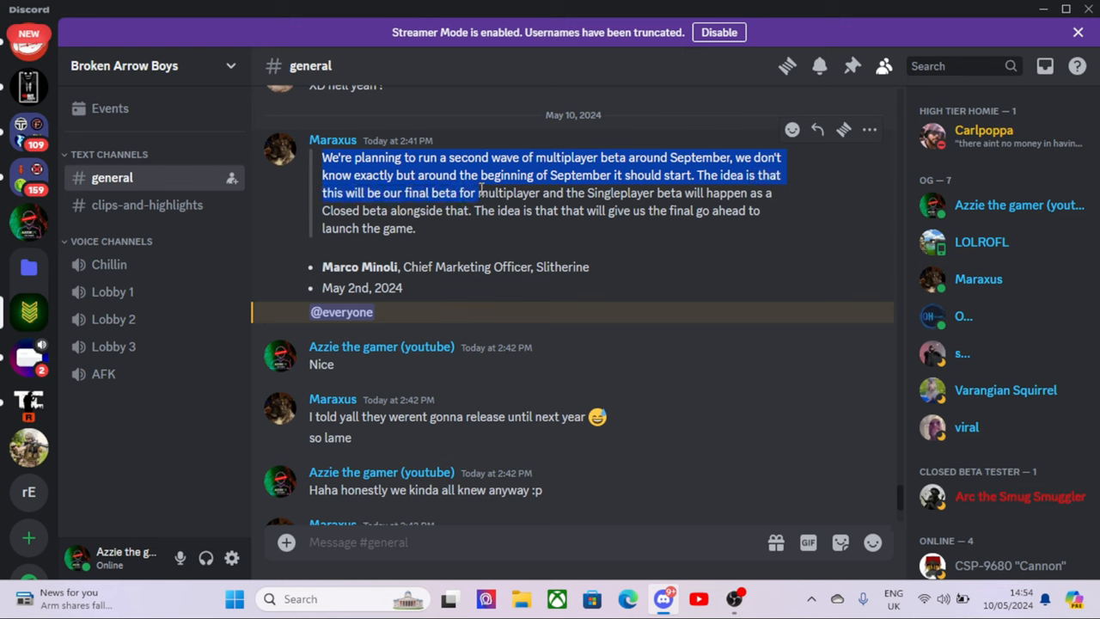
left_click_drag(478, 193, 684, 193)
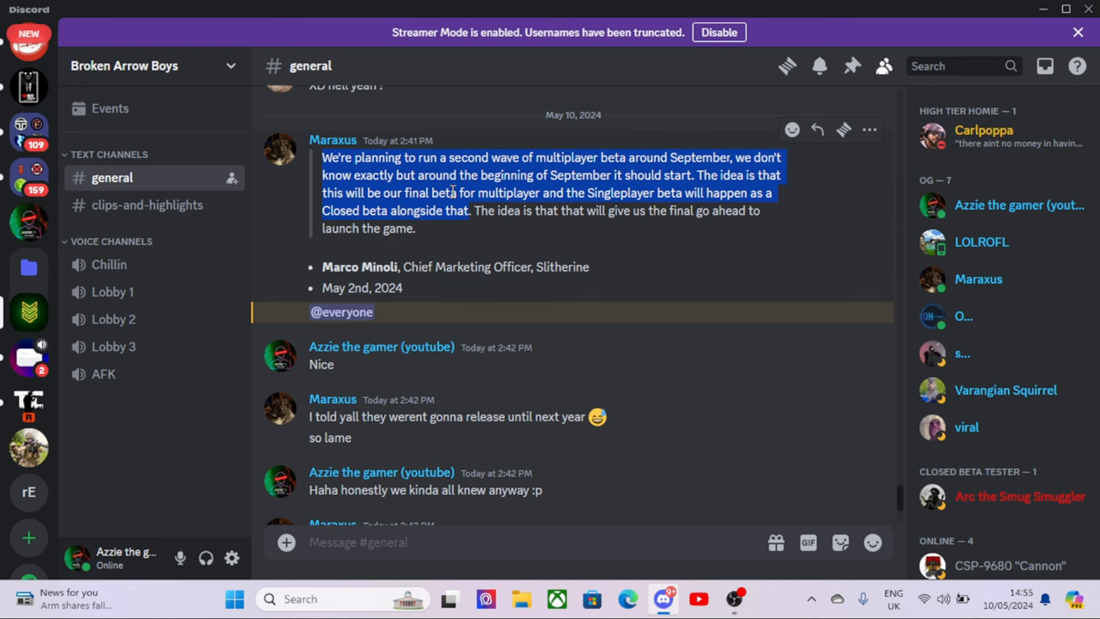
mouse_move(468, 220)
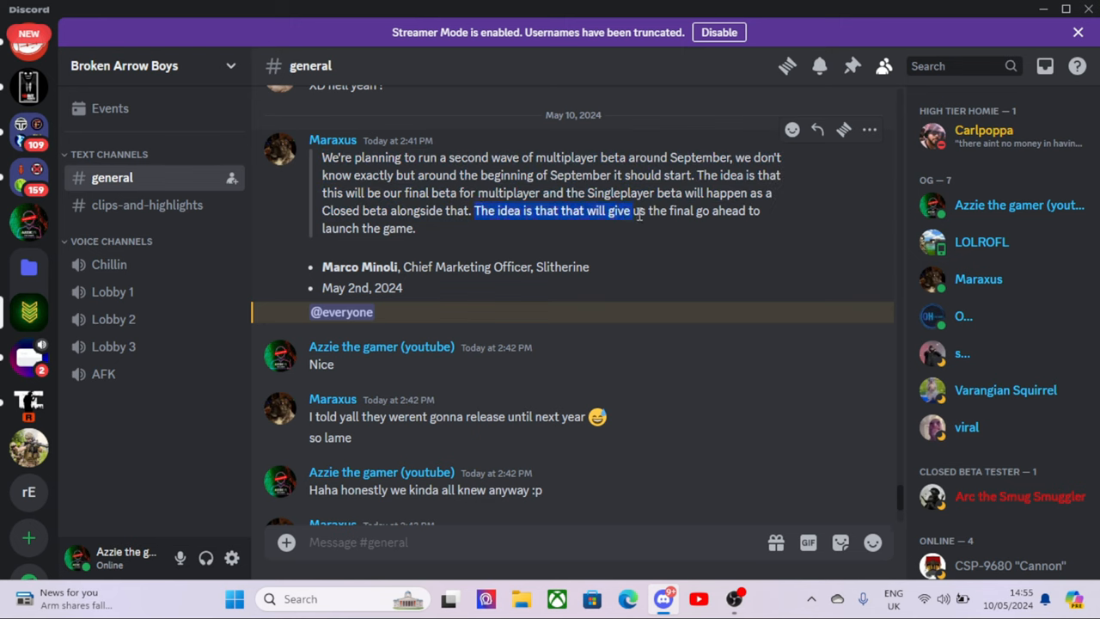
left_click_drag(629, 210, 396, 227)
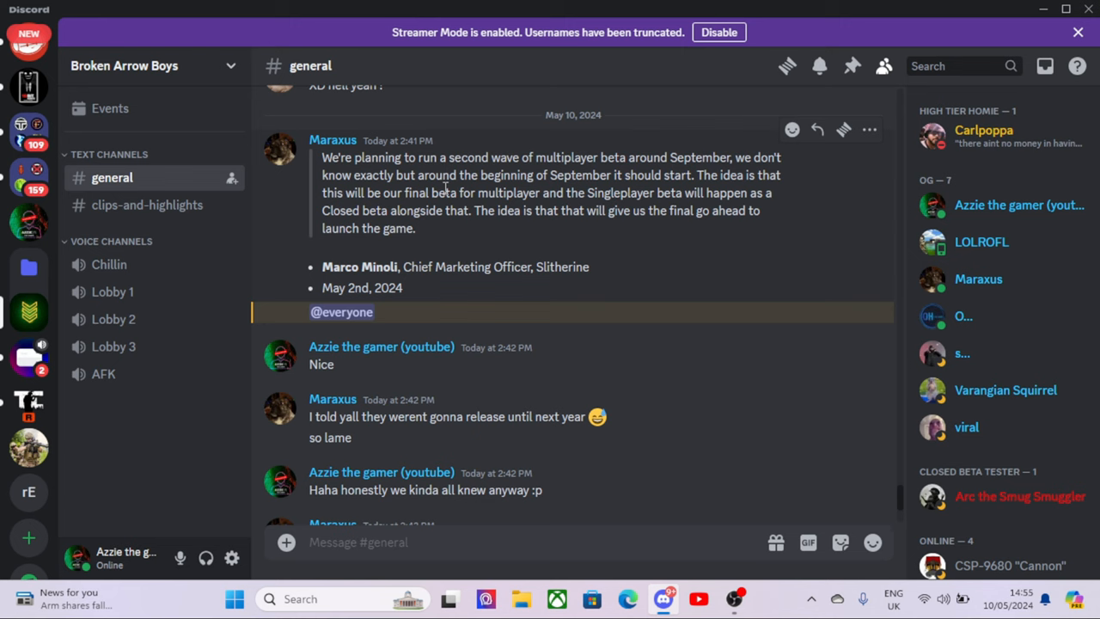
mouse_move(399, 285)
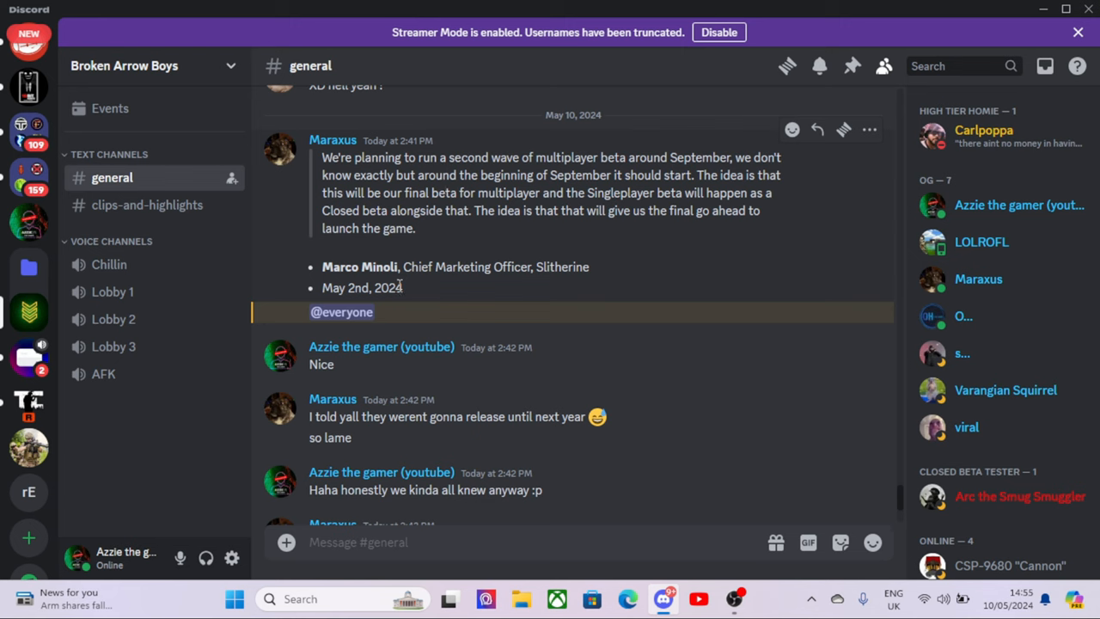
double_click(361, 287)
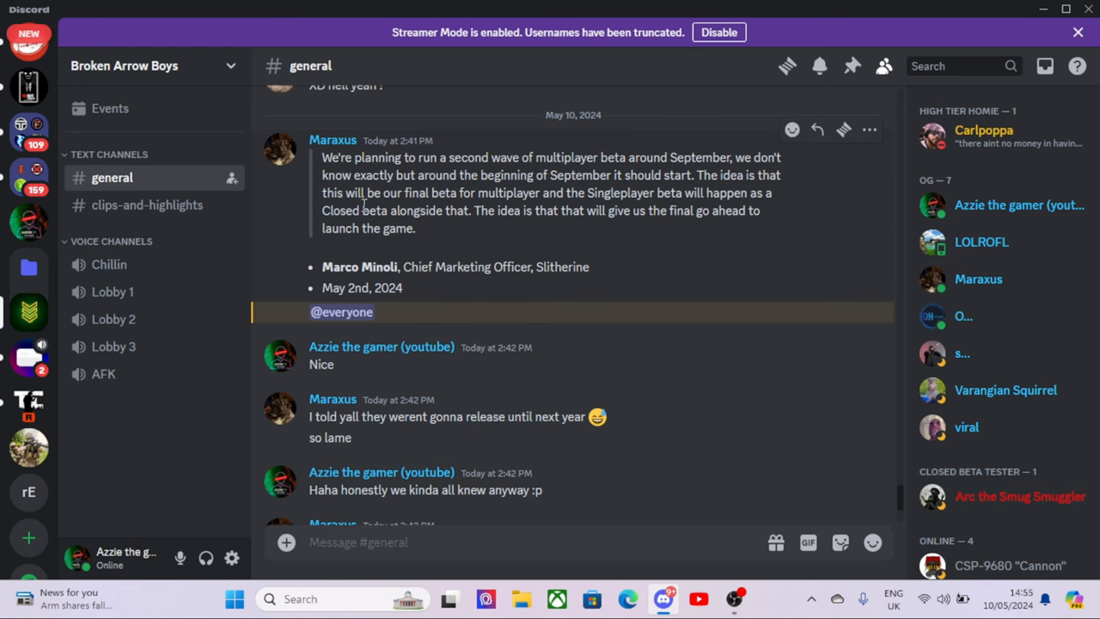
mouse_move(267, 210)
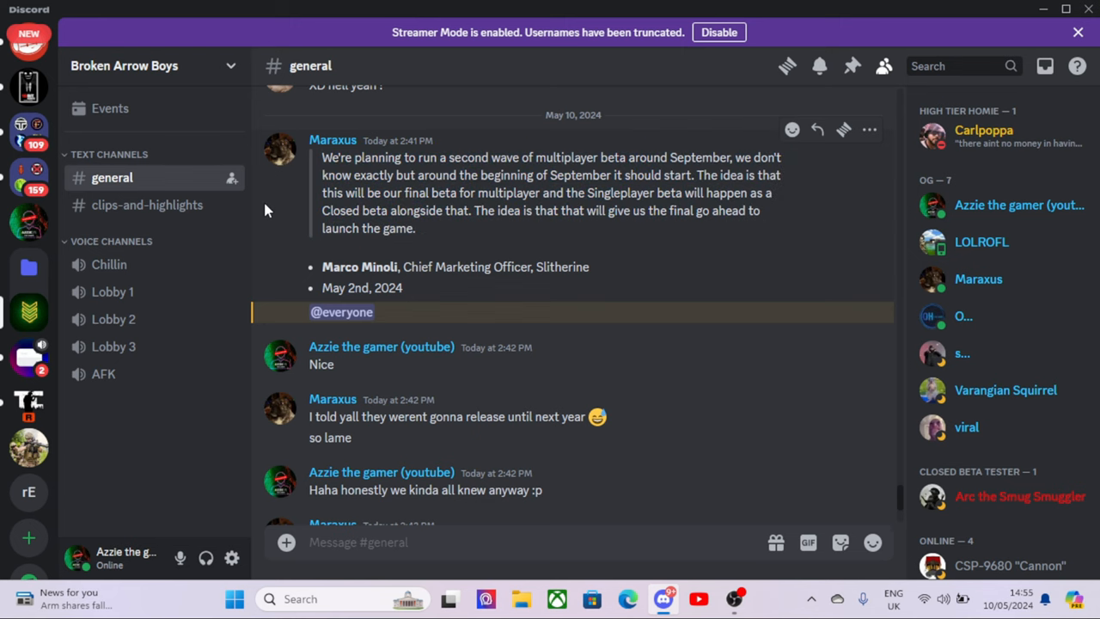
mouse_move(280, 211)
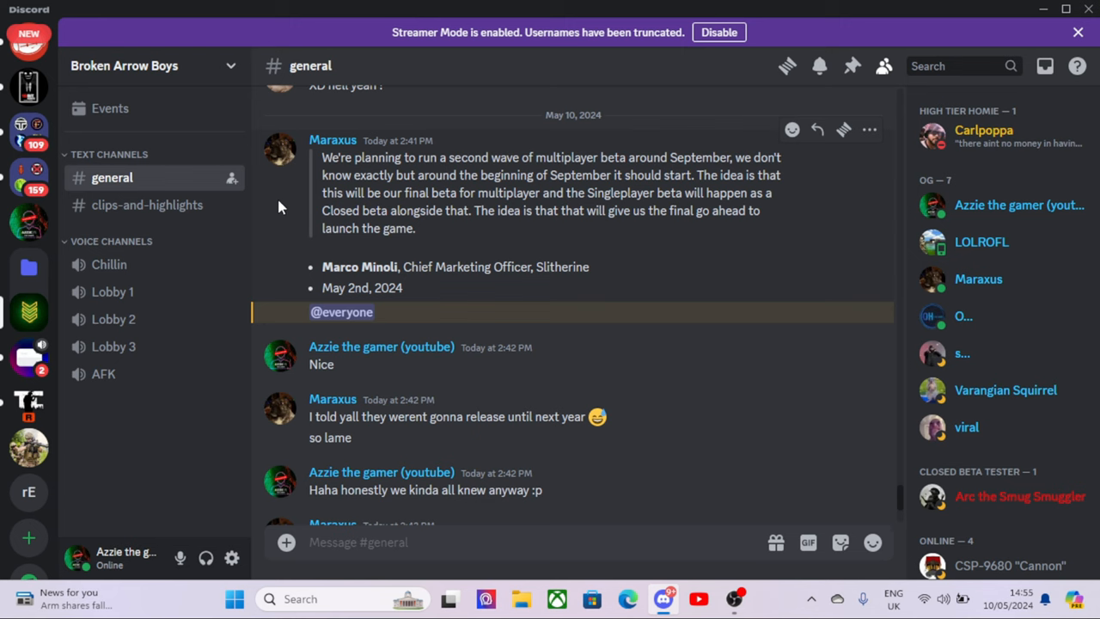
mouse_move(404, 272)
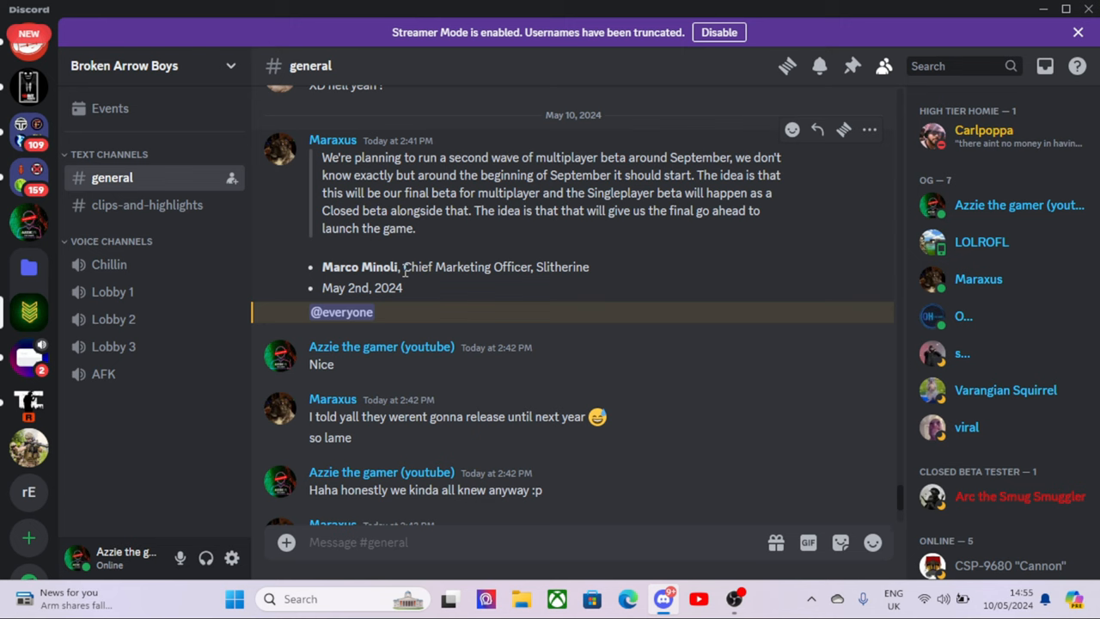
mouse_move(410, 292)
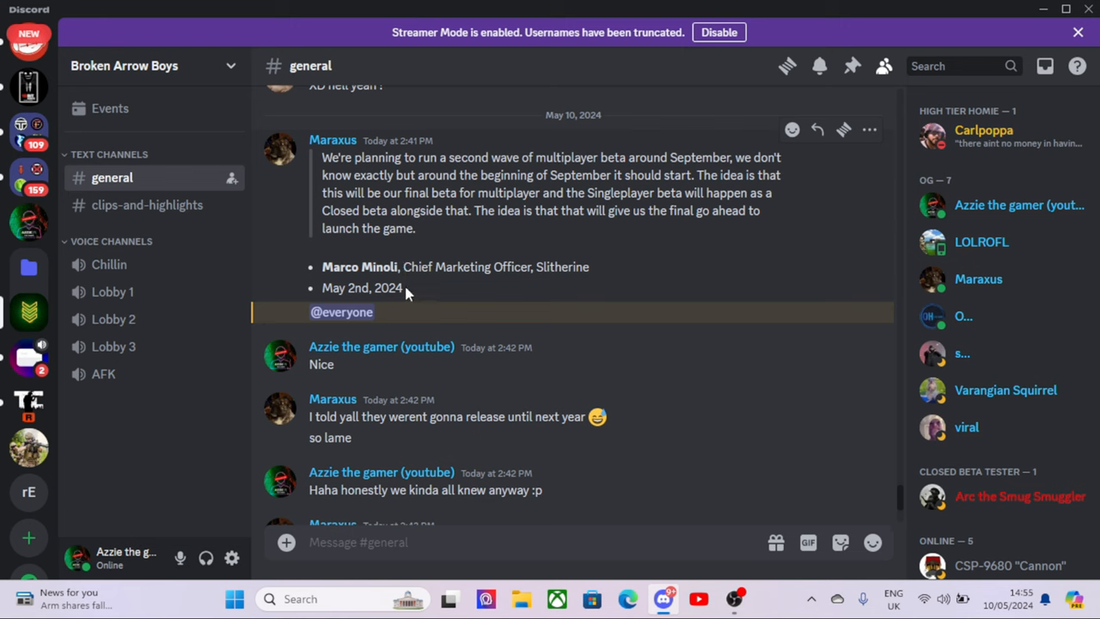
mouse_move(531, 219)
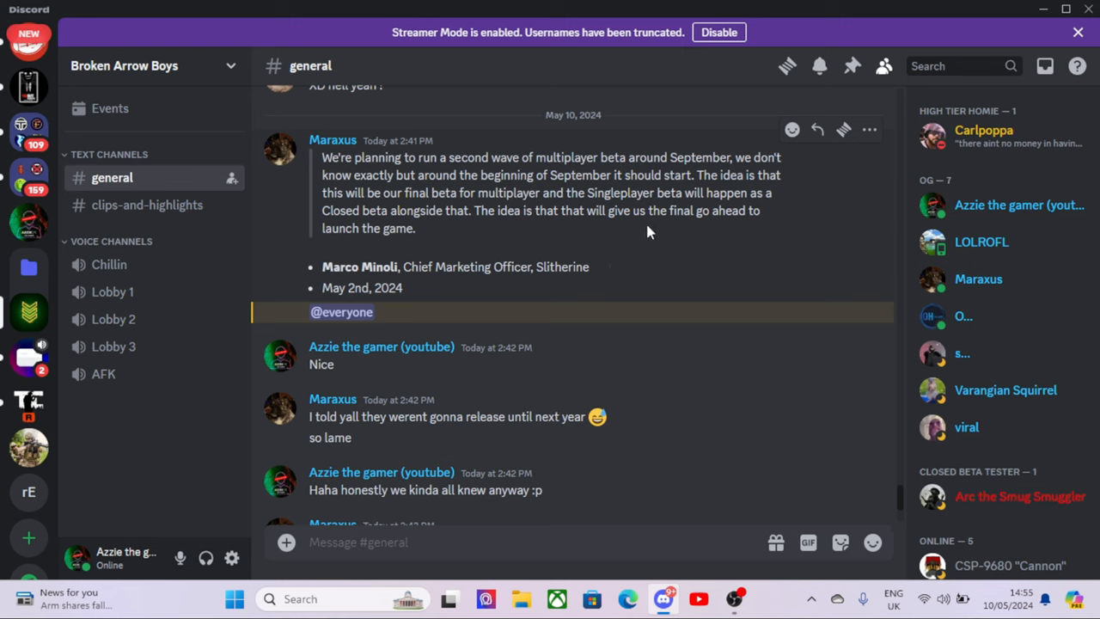
left_click_drag(323, 158, 416, 227)
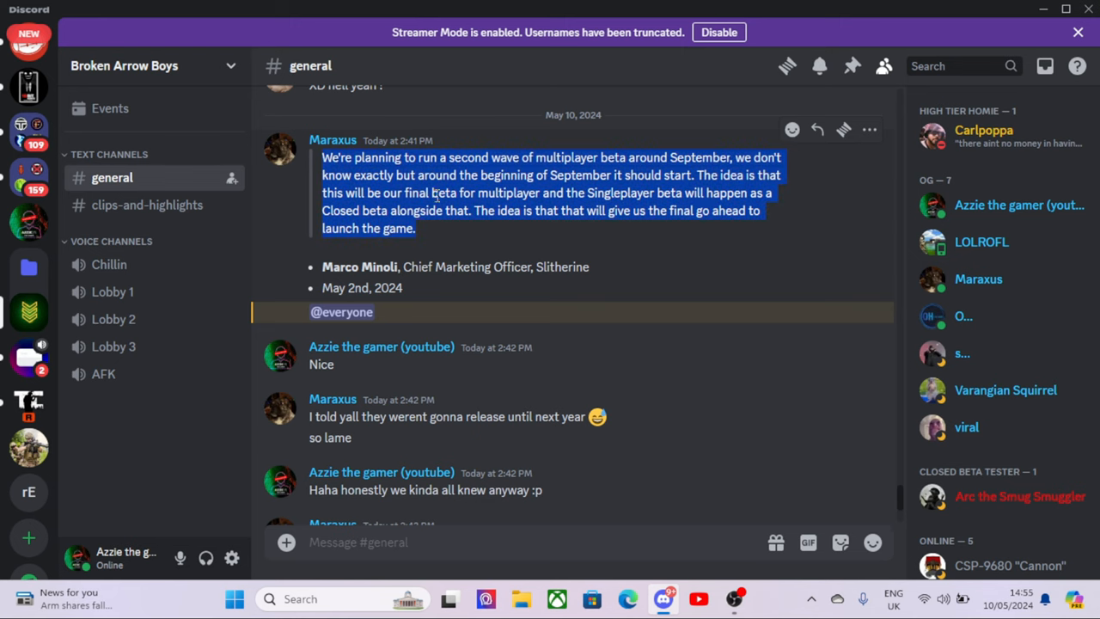
left_click(435, 193)
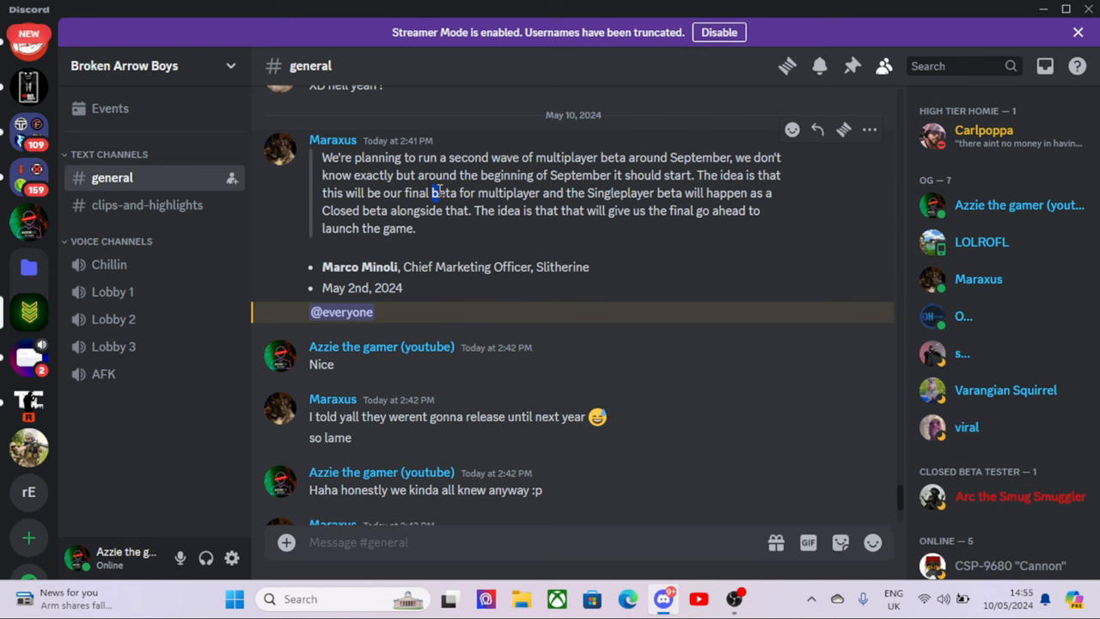
left_click_drag(433, 192, 569, 210)
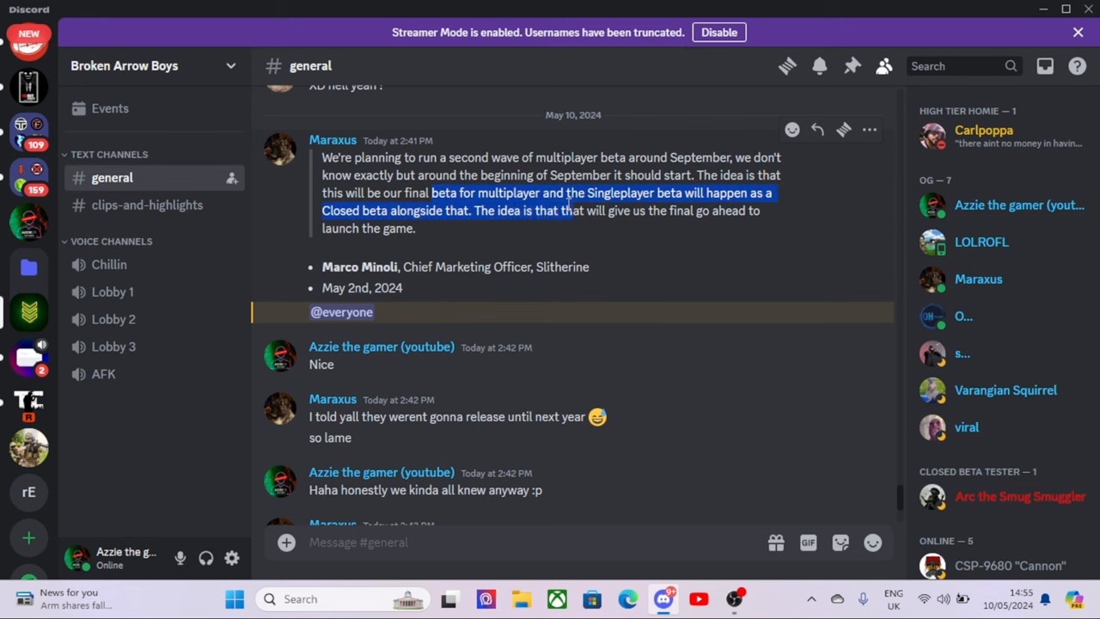
scroll("down", 3)
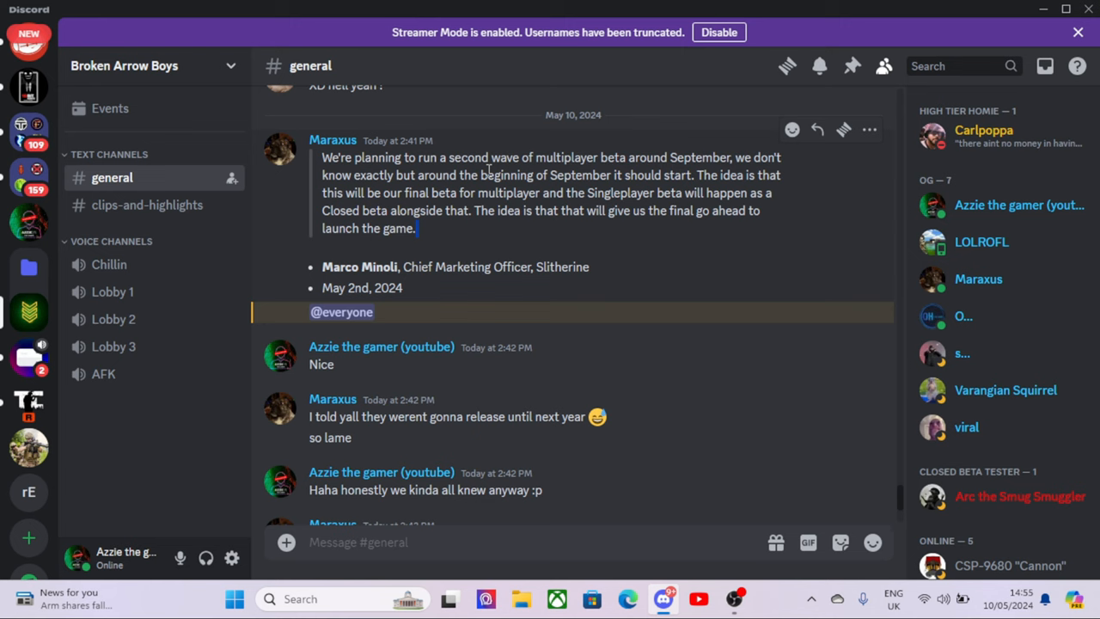
double_click(581, 176)
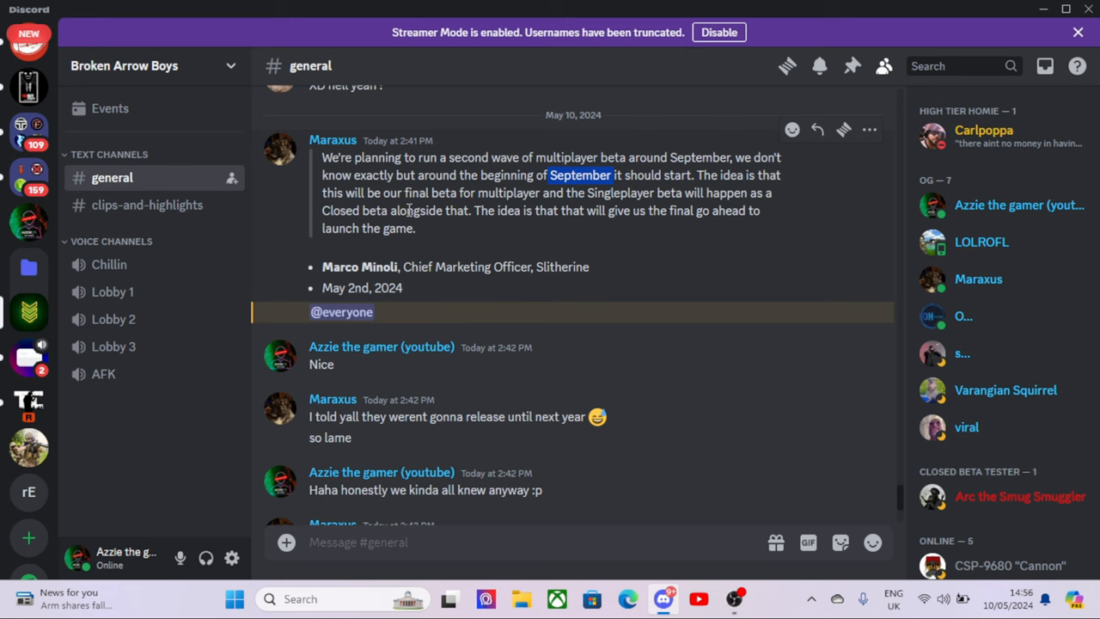
mouse_move(437, 230)
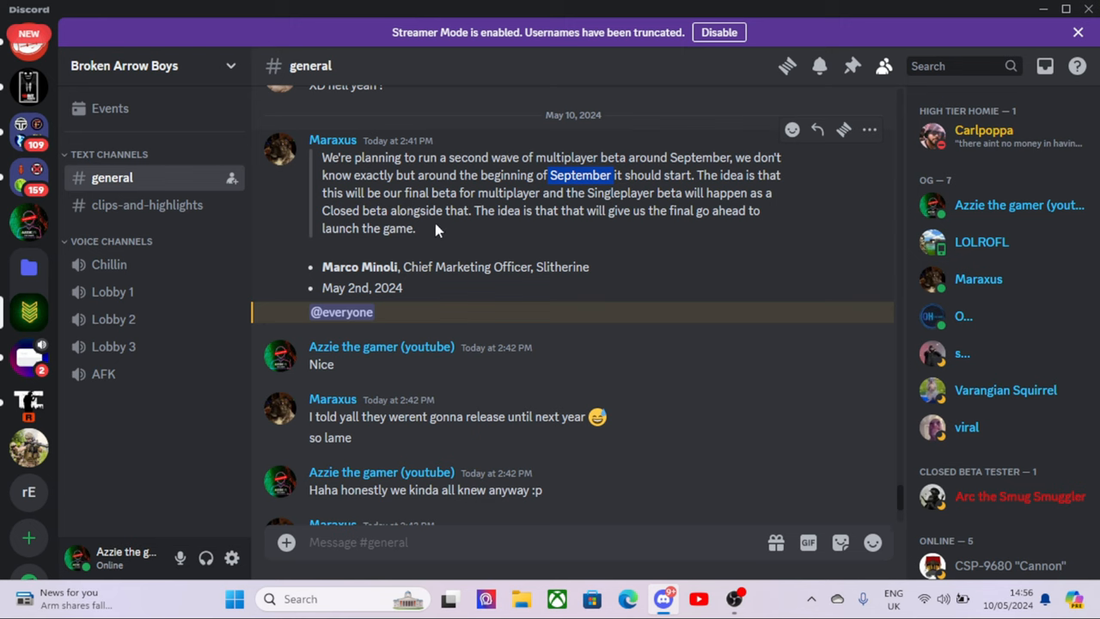
mouse_move(553, 175)
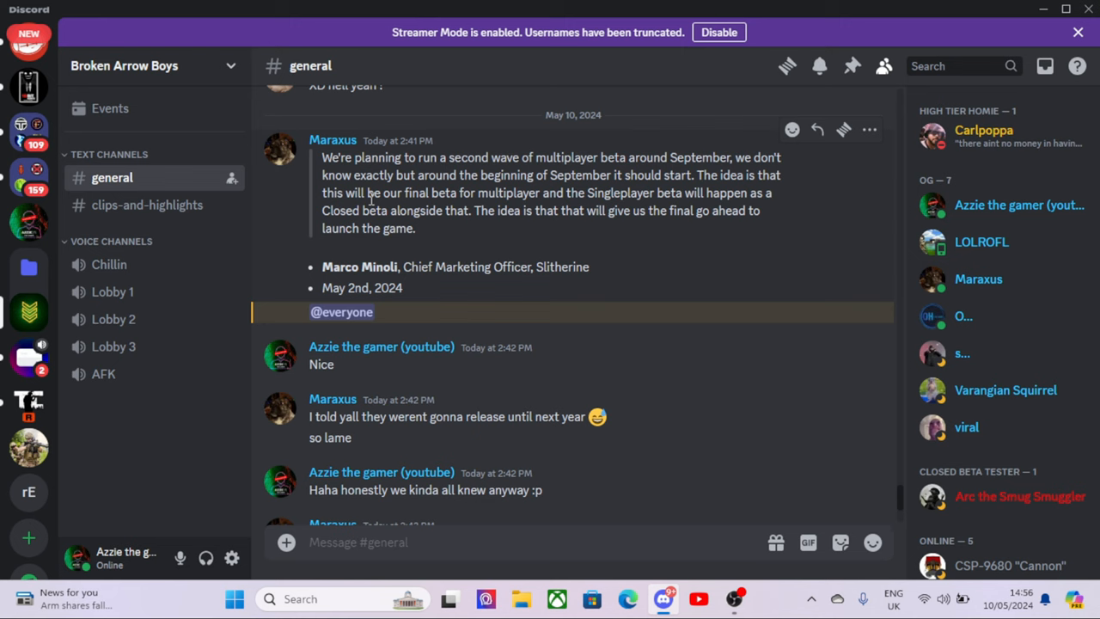
mouse_move(371, 196)
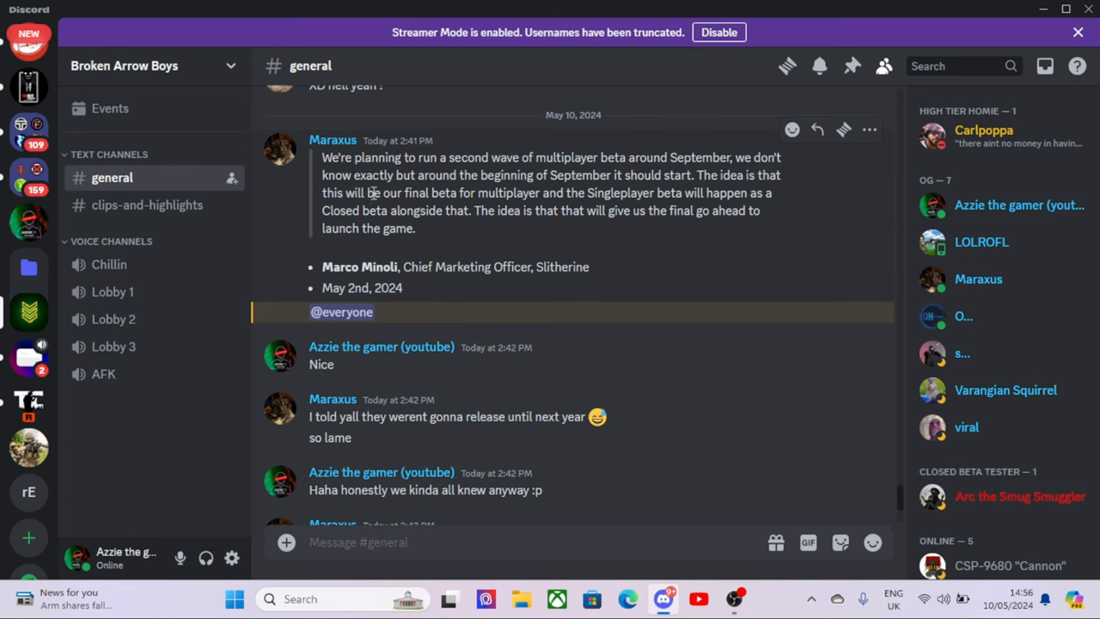
mouse_move(433, 200)
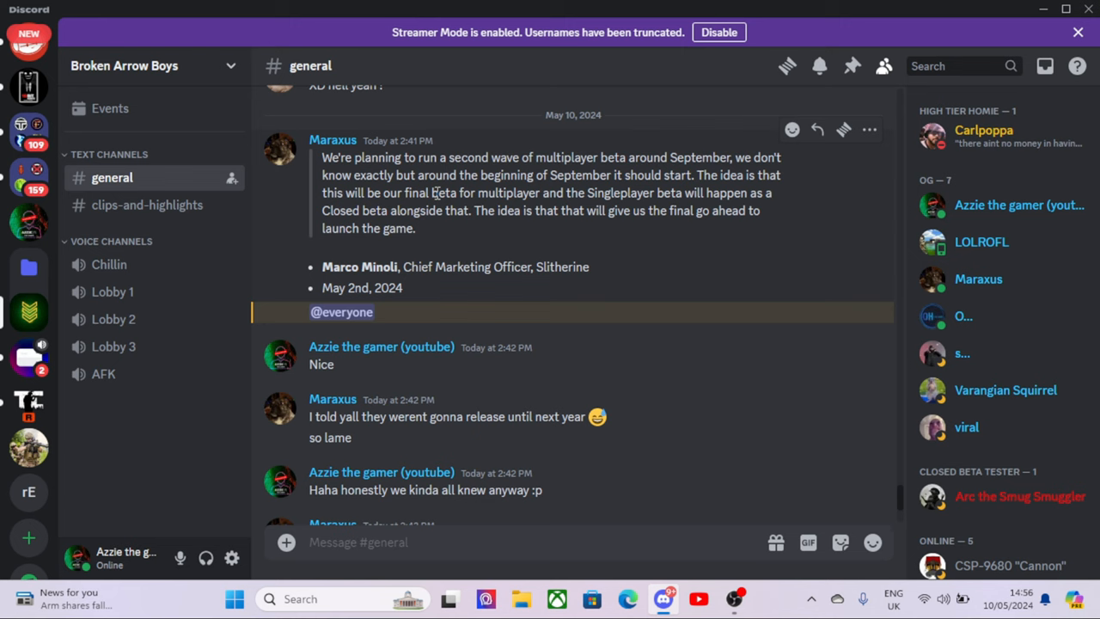
mouse_move(483, 227)
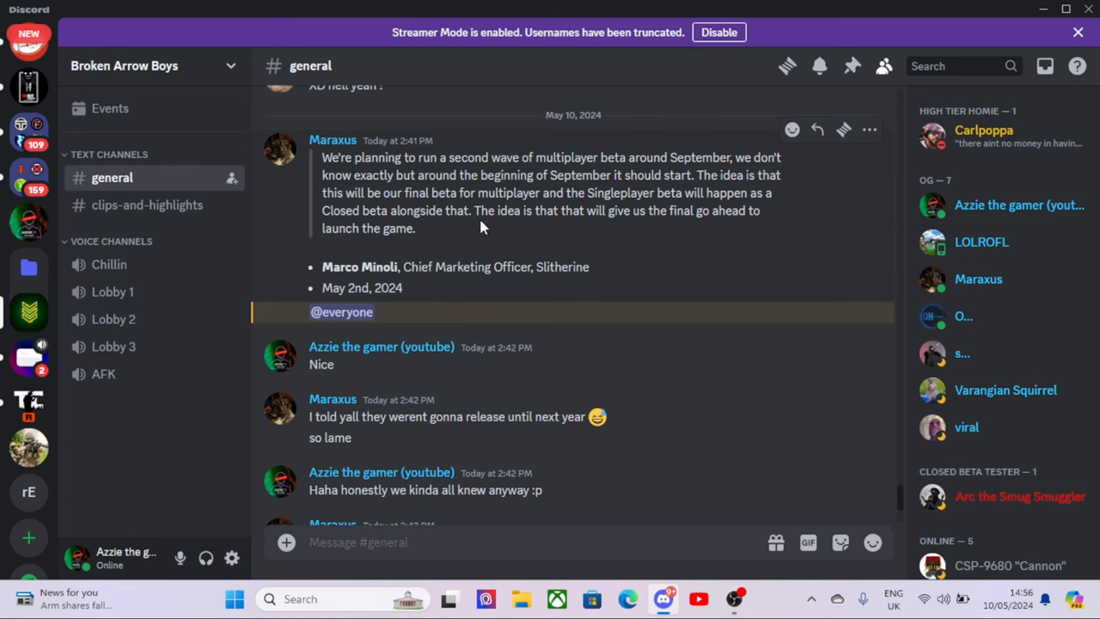
mouse_move(430, 240)
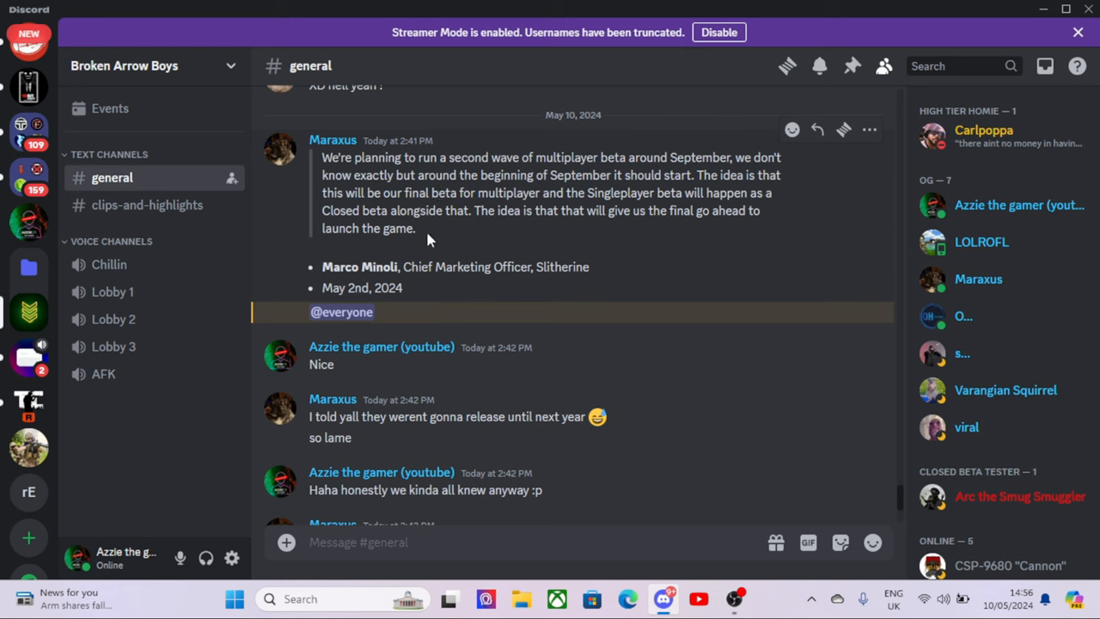
mouse_move(454, 227)
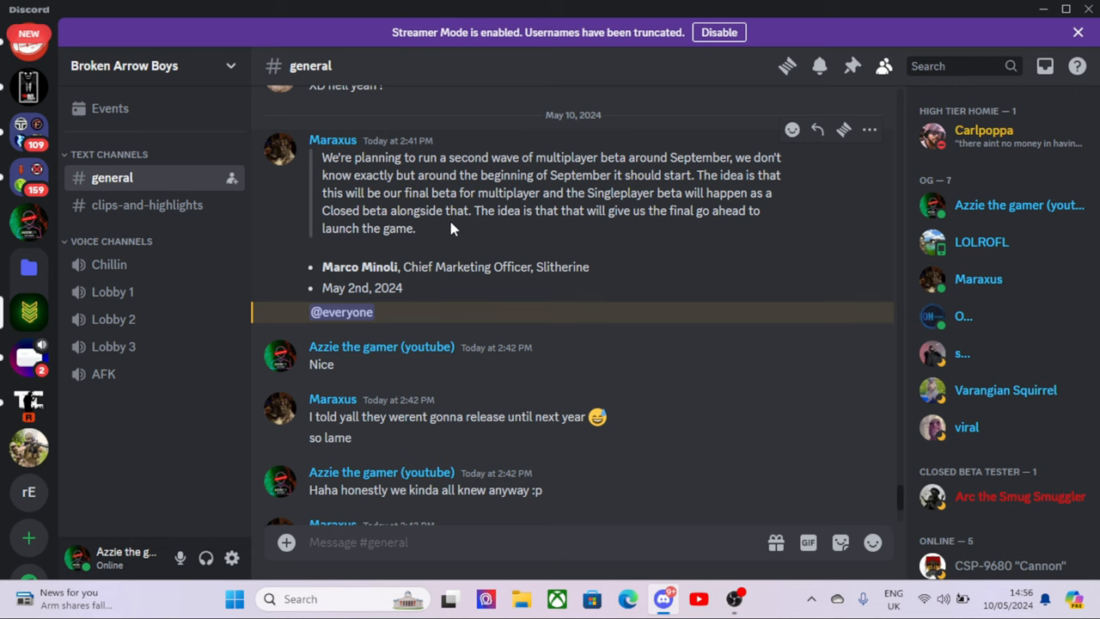
mouse_move(447, 220)
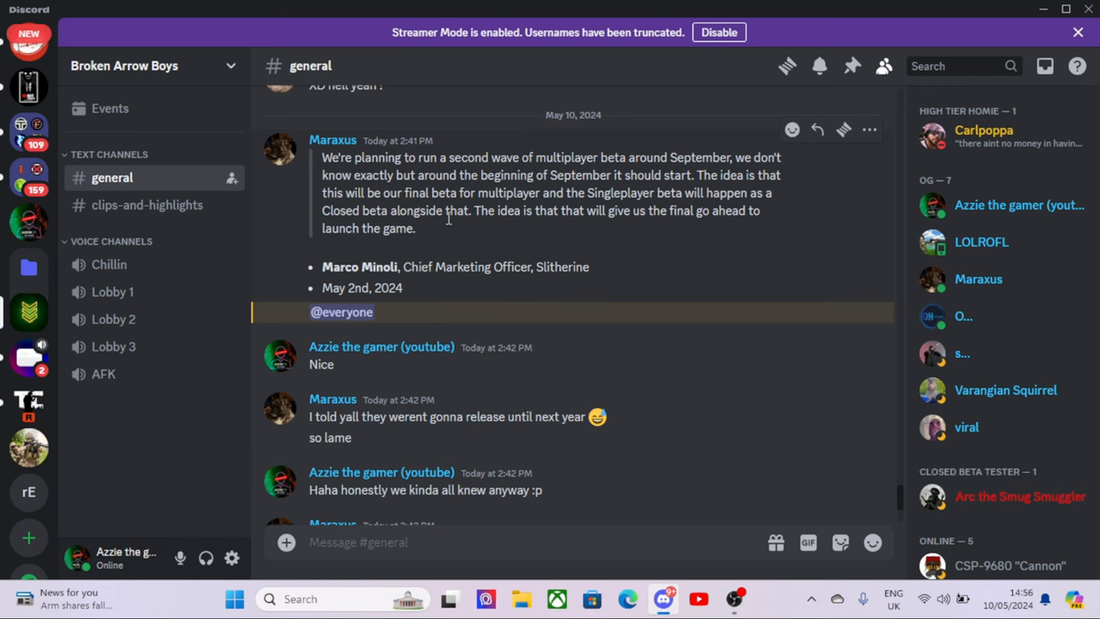
scroll("down", 3)
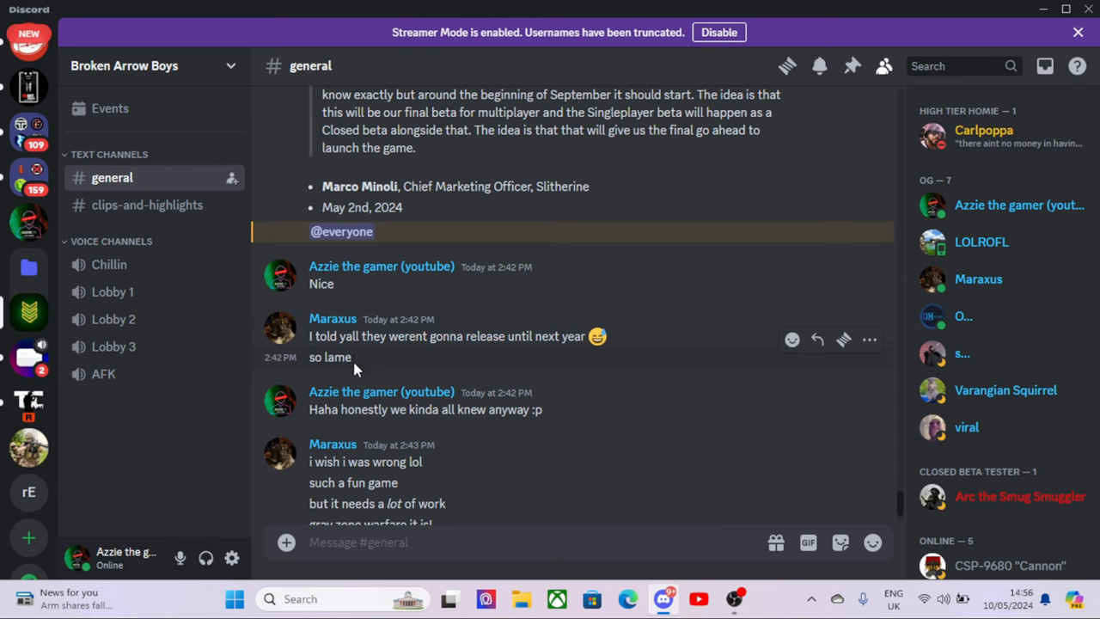
scroll("down", 3)
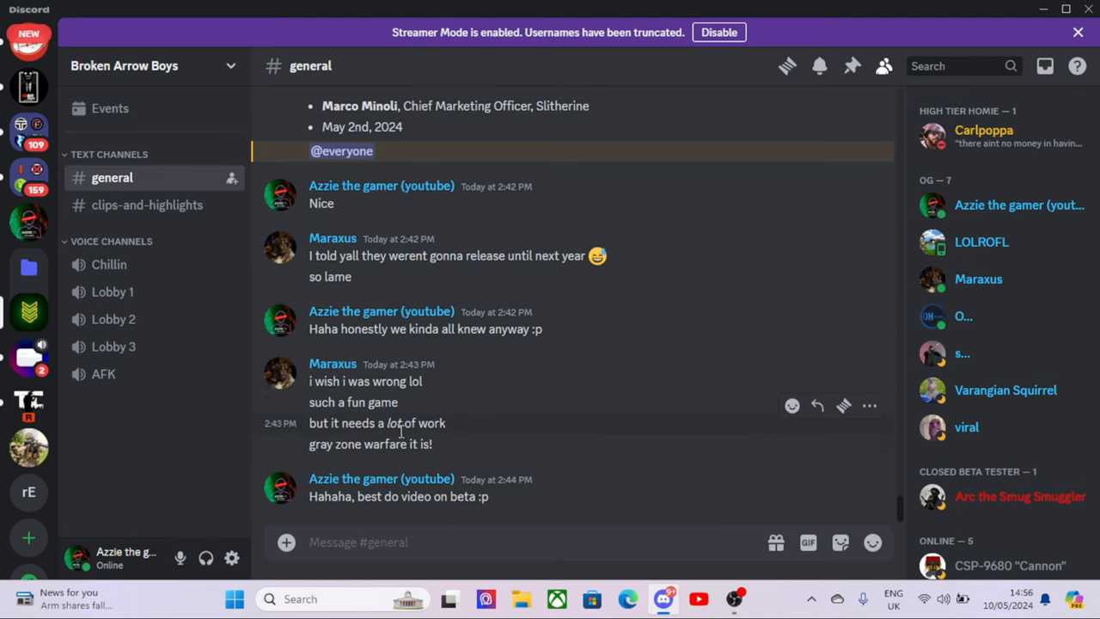
mouse_move(365, 438)
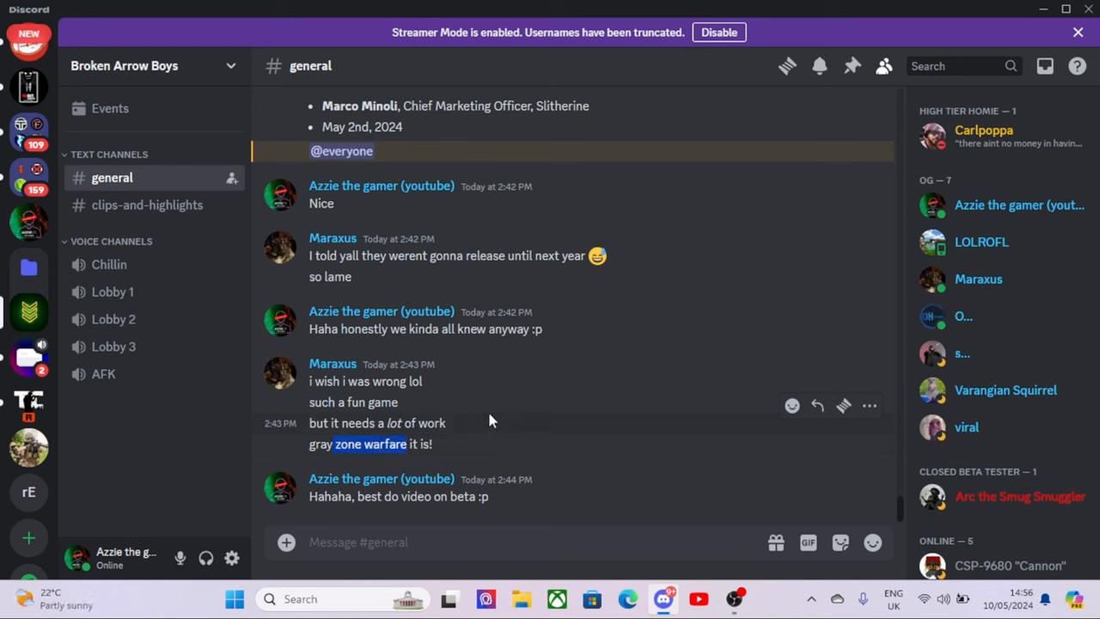
mouse_move(490, 405)
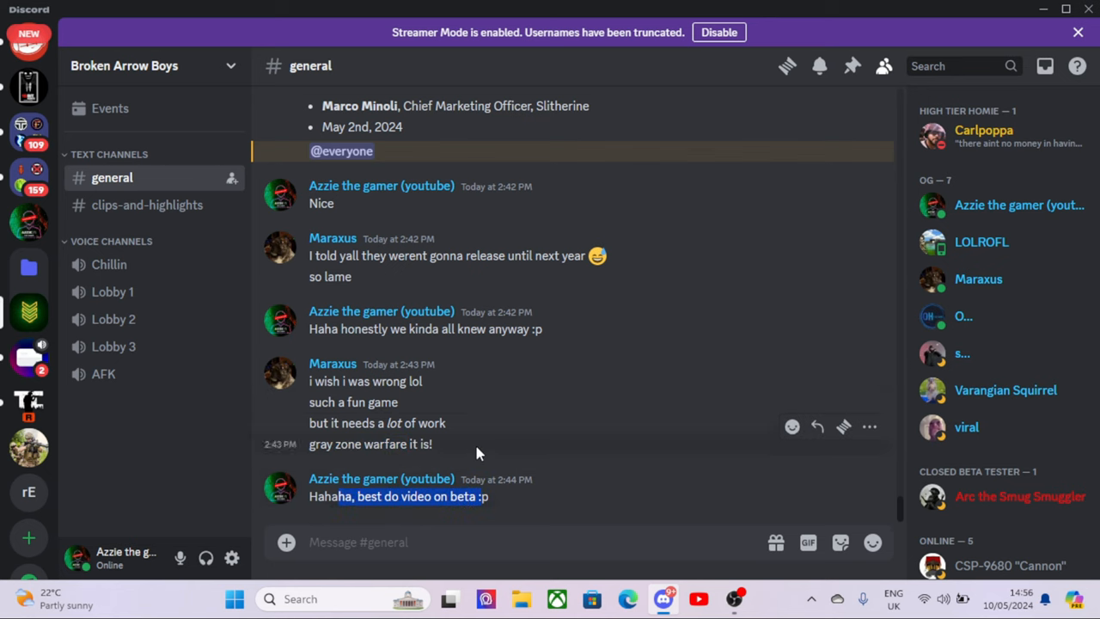
scroll("up", 3)
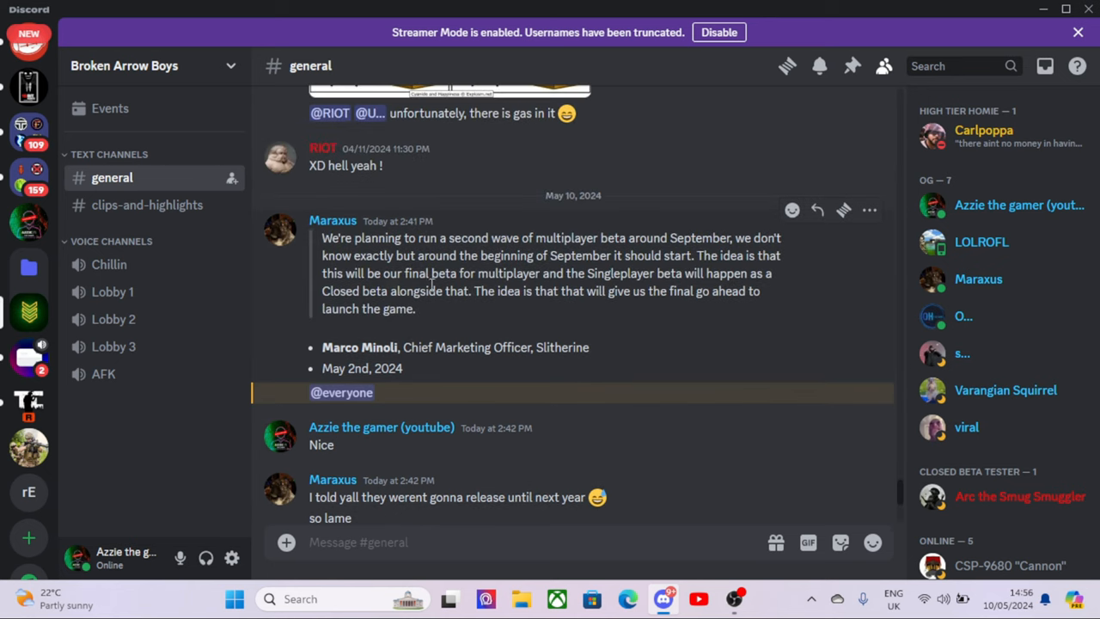
mouse_move(472, 289)
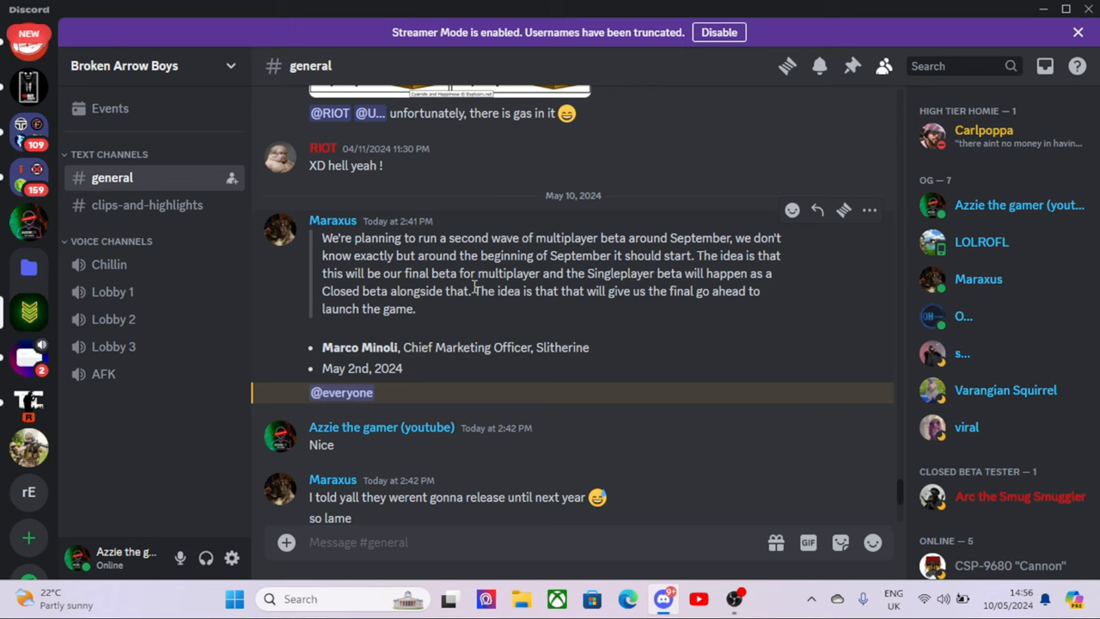
mouse_move(459, 300)
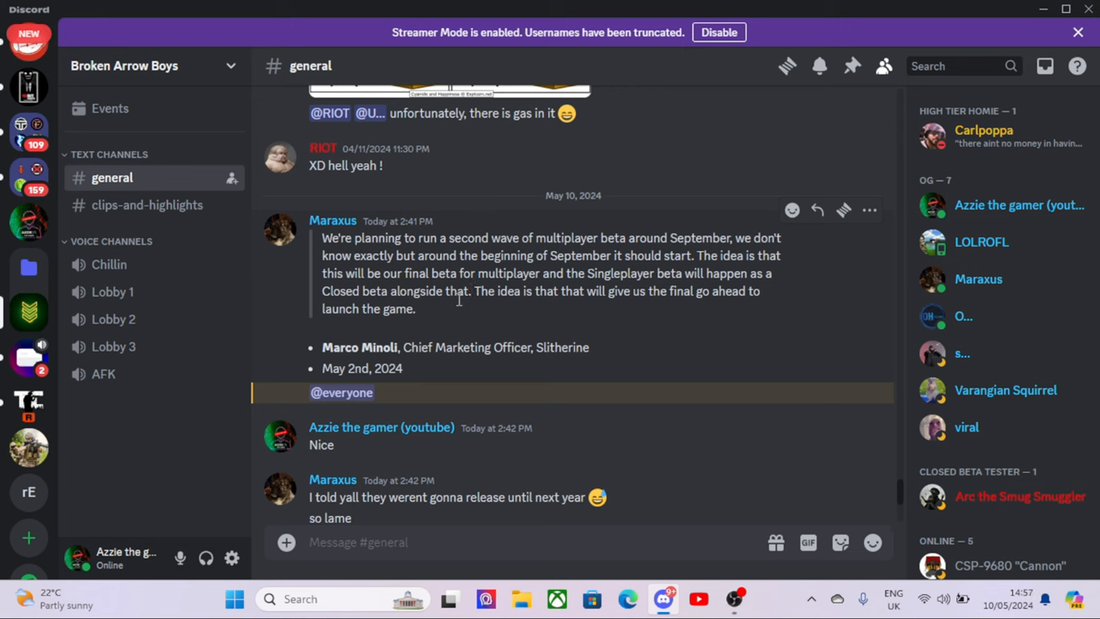
mouse_move(457, 309)
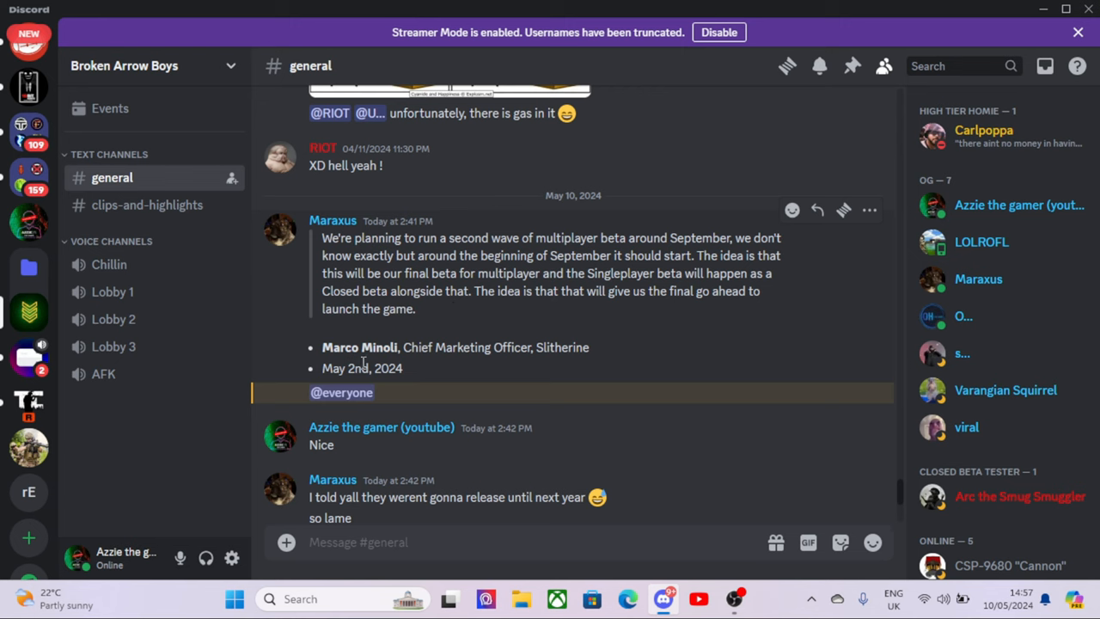
mouse_move(411, 306)
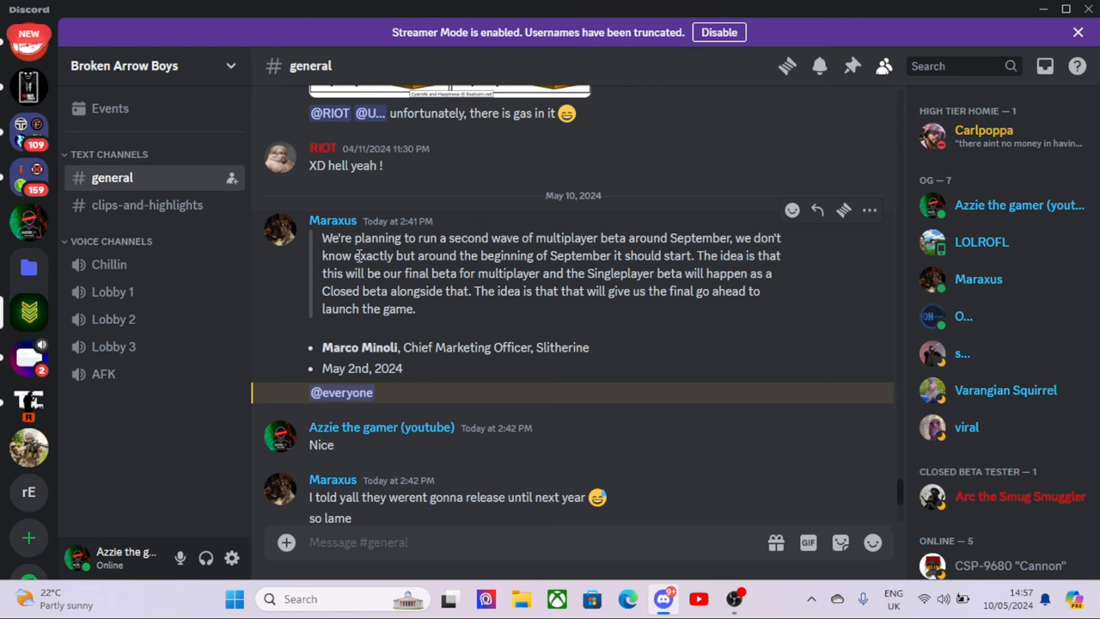
mouse_move(421, 330)
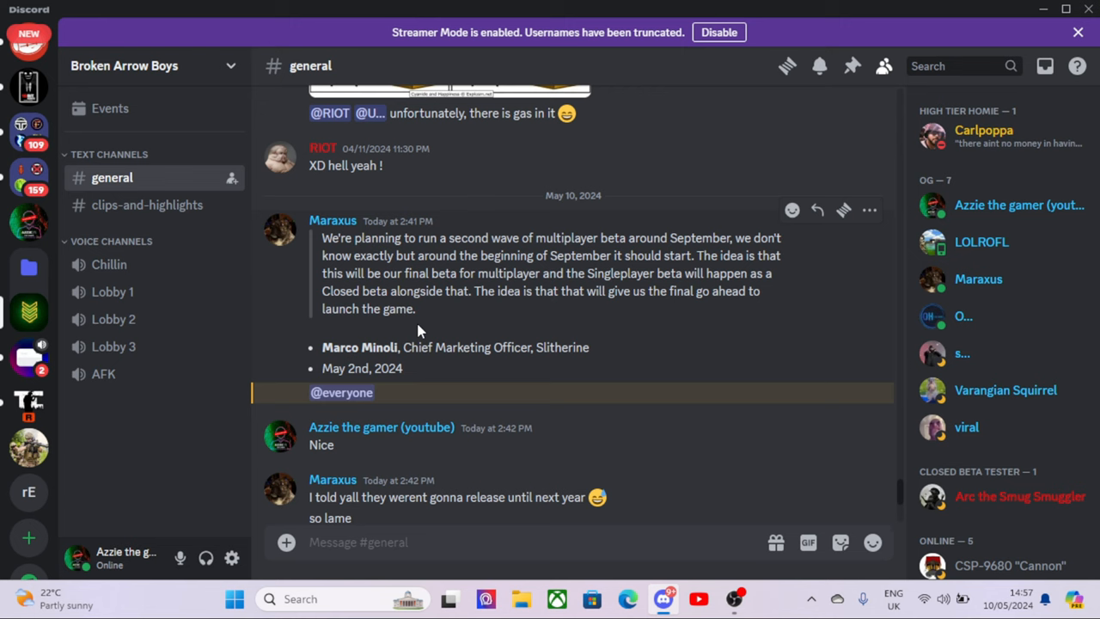
mouse_move(419, 334)
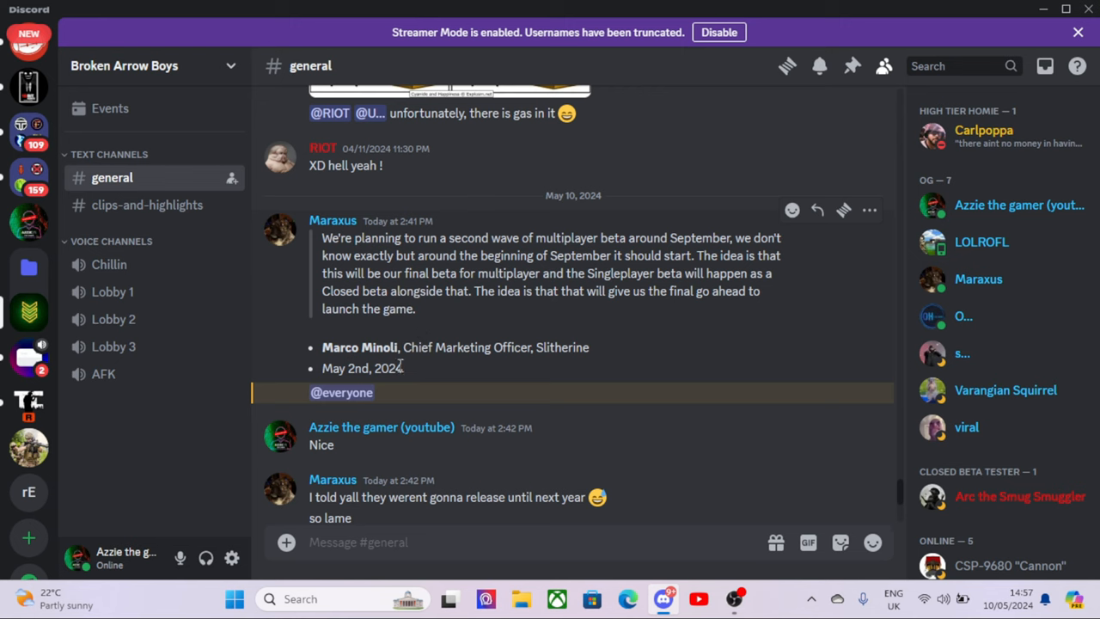
mouse_move(421, 320)
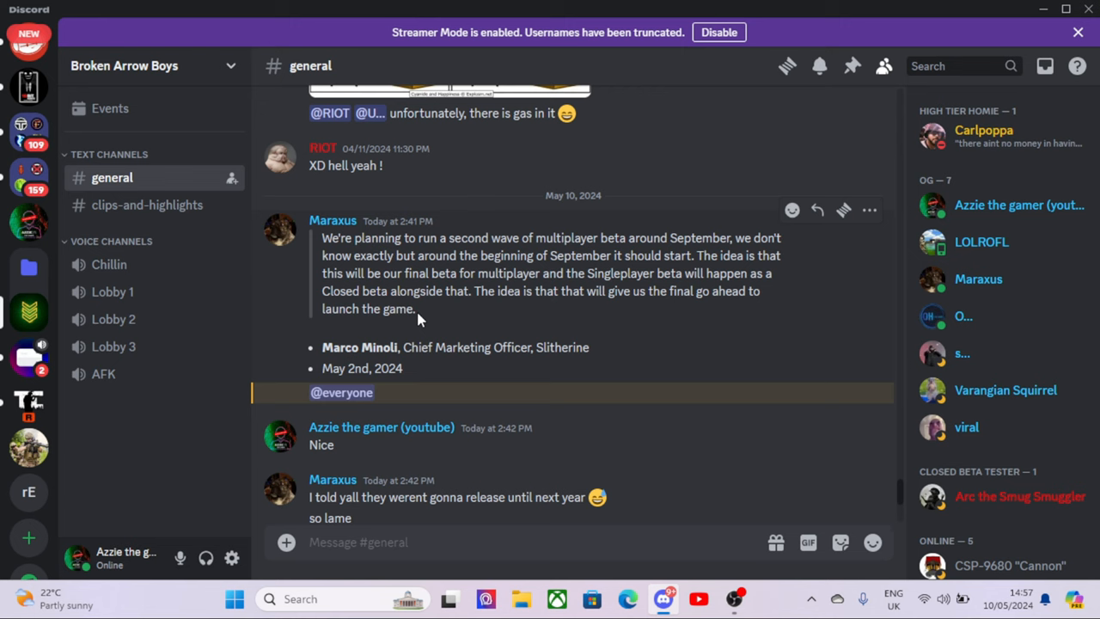
mouse_move(416, 311)
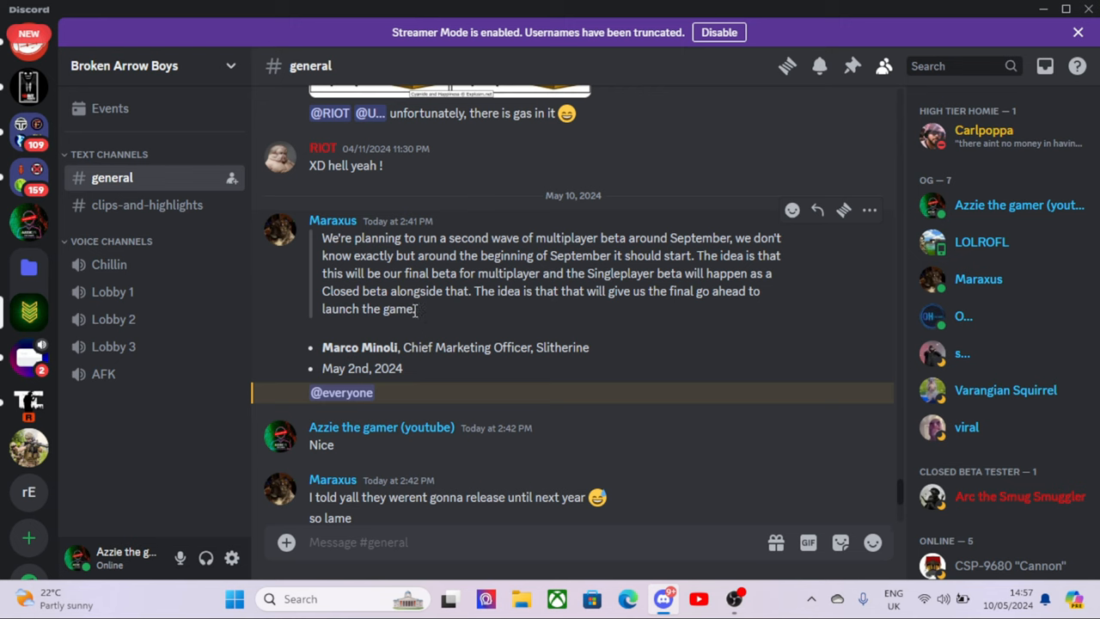
mouse_move(416, 309)
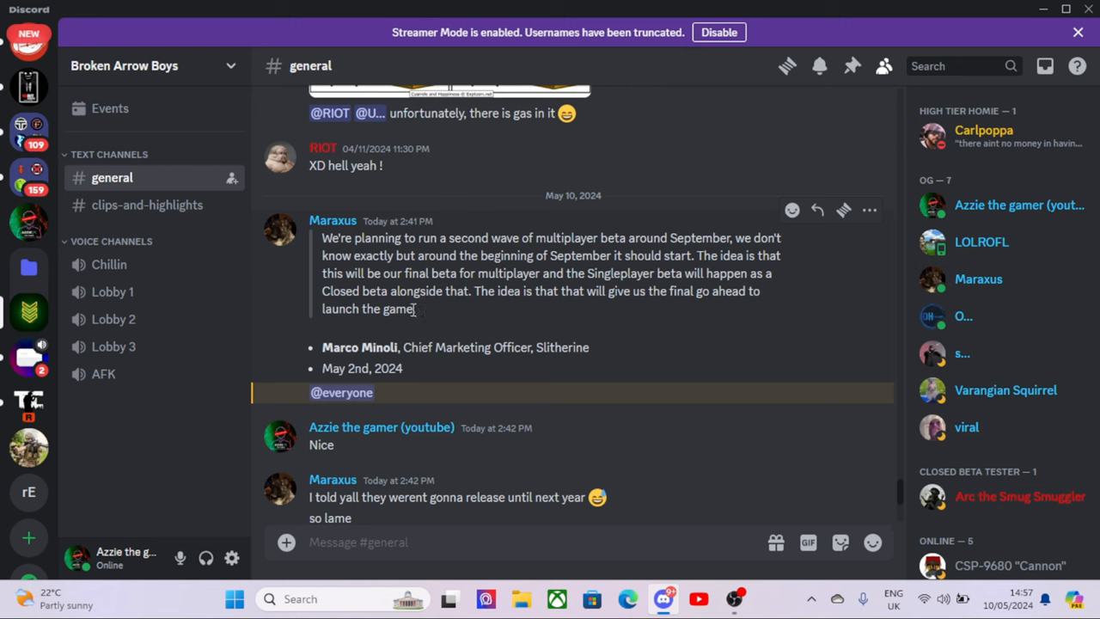
left_click_drag(323, 237, 416, 310)
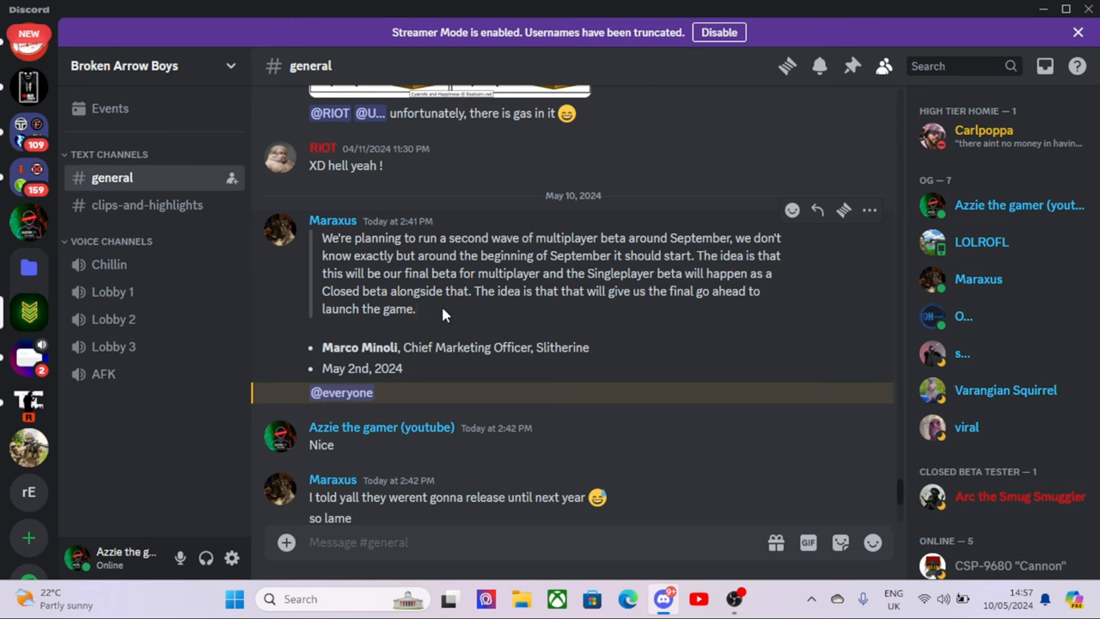
mouse_move(430, 341)
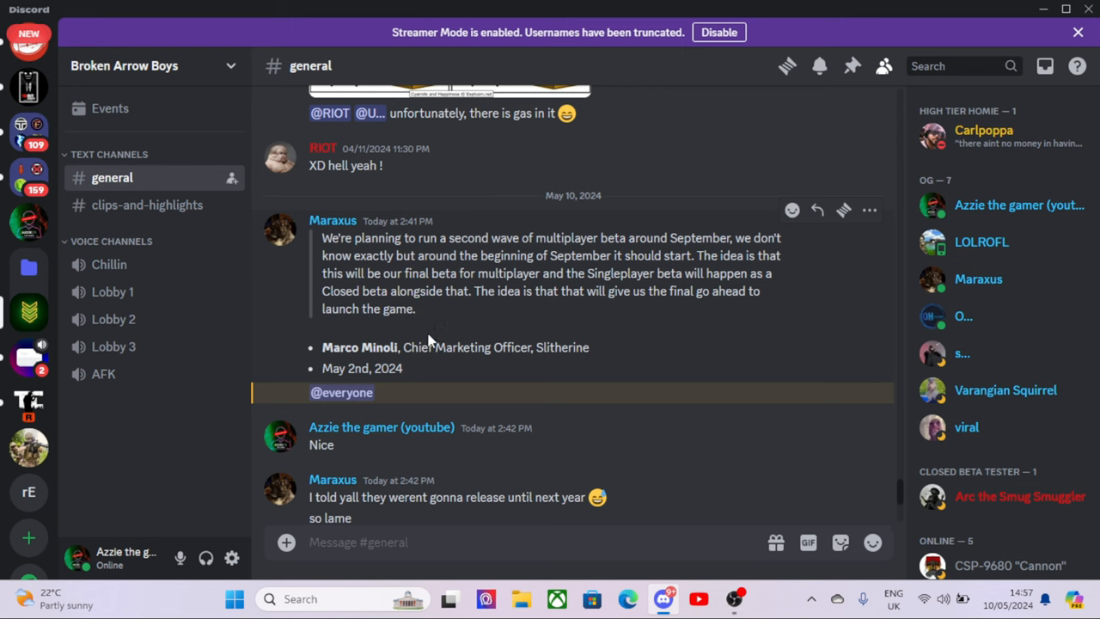
mouse_move(409, 364)
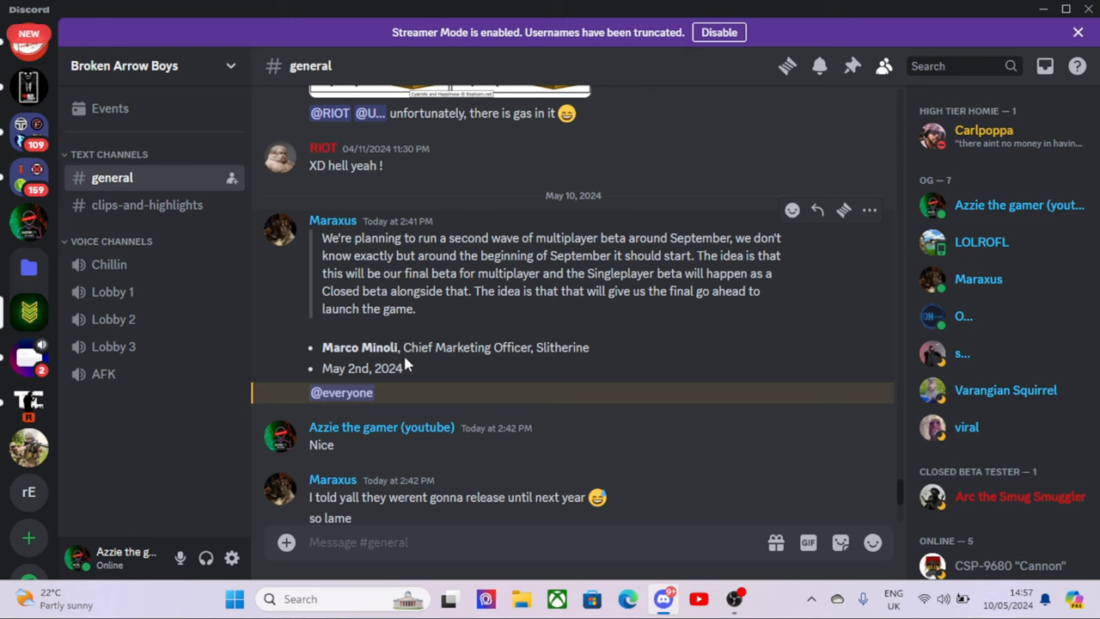
mouse_move(381, 386)
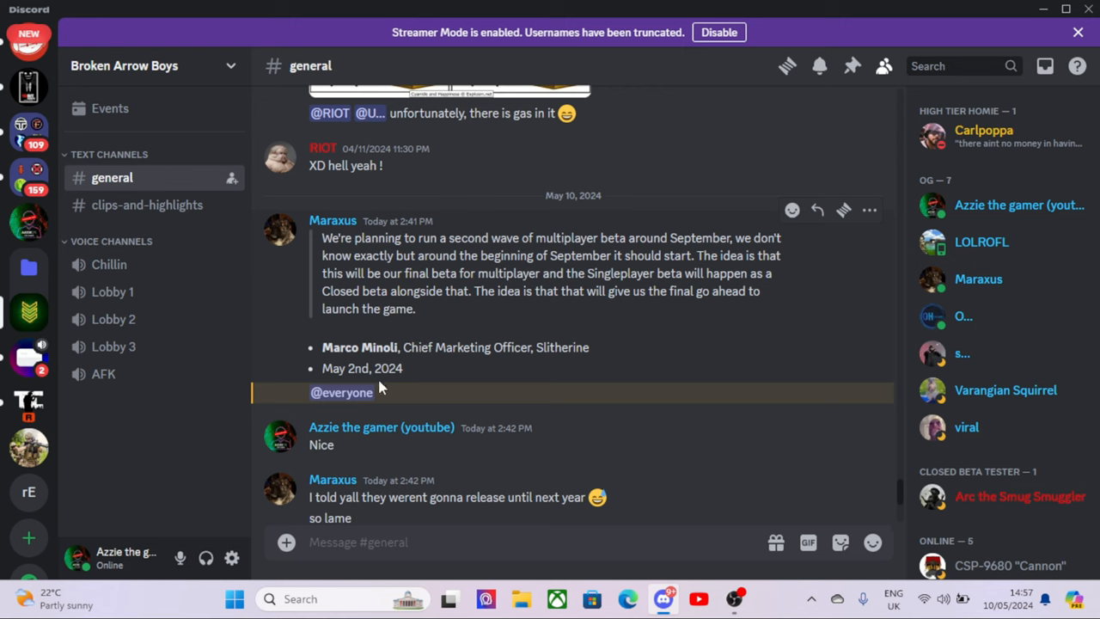
mouse_move(370, 392)
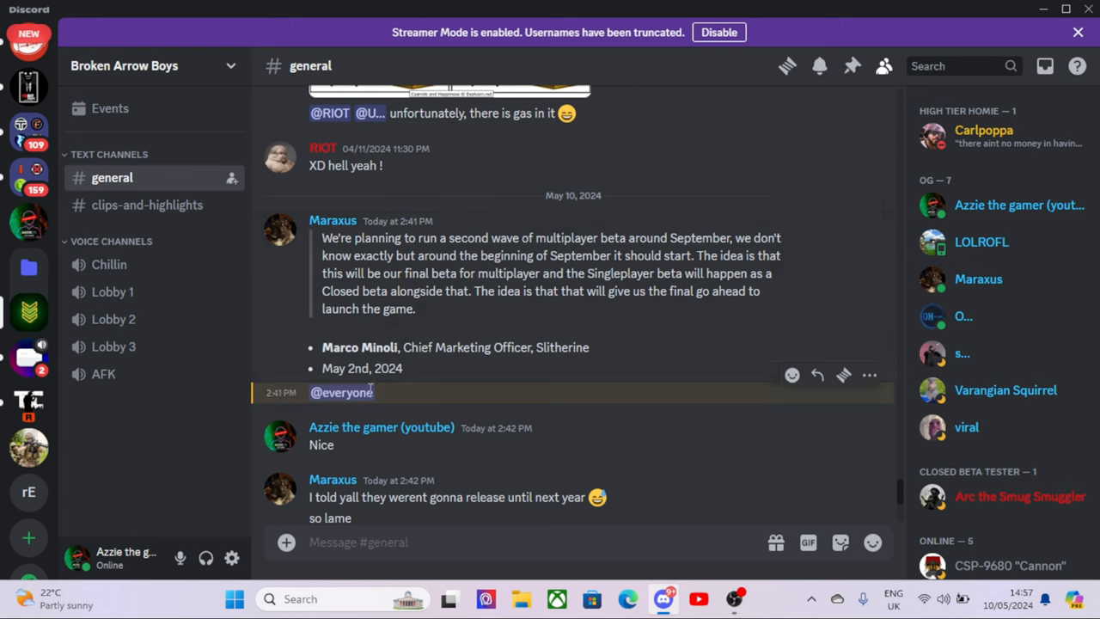
mouse_move(471, 323)
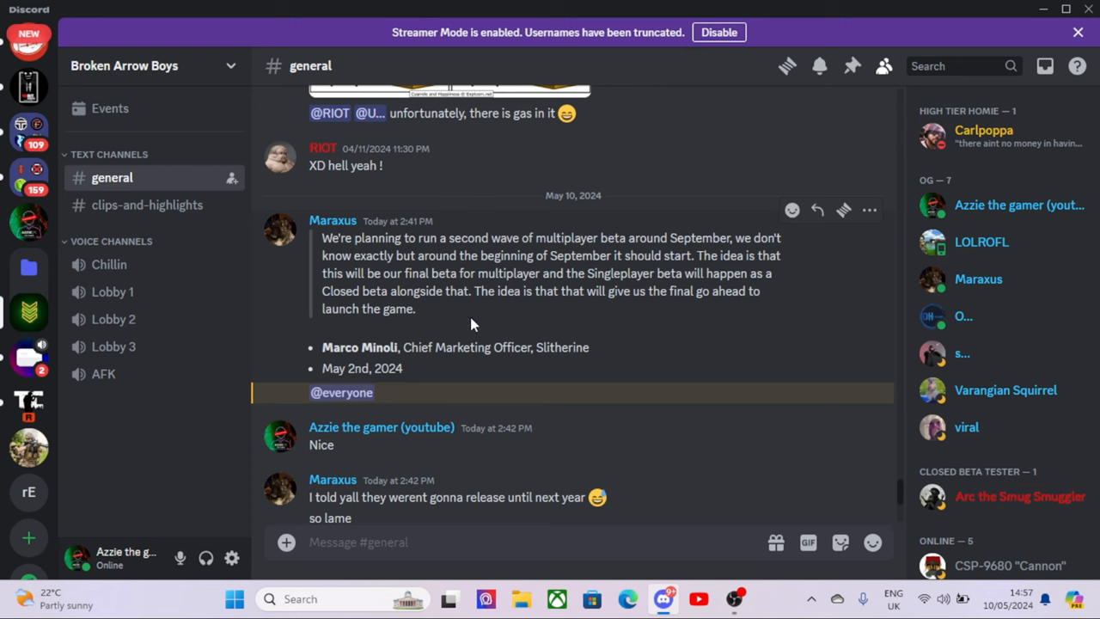
left_click_drag(324, 237, 416, 309)
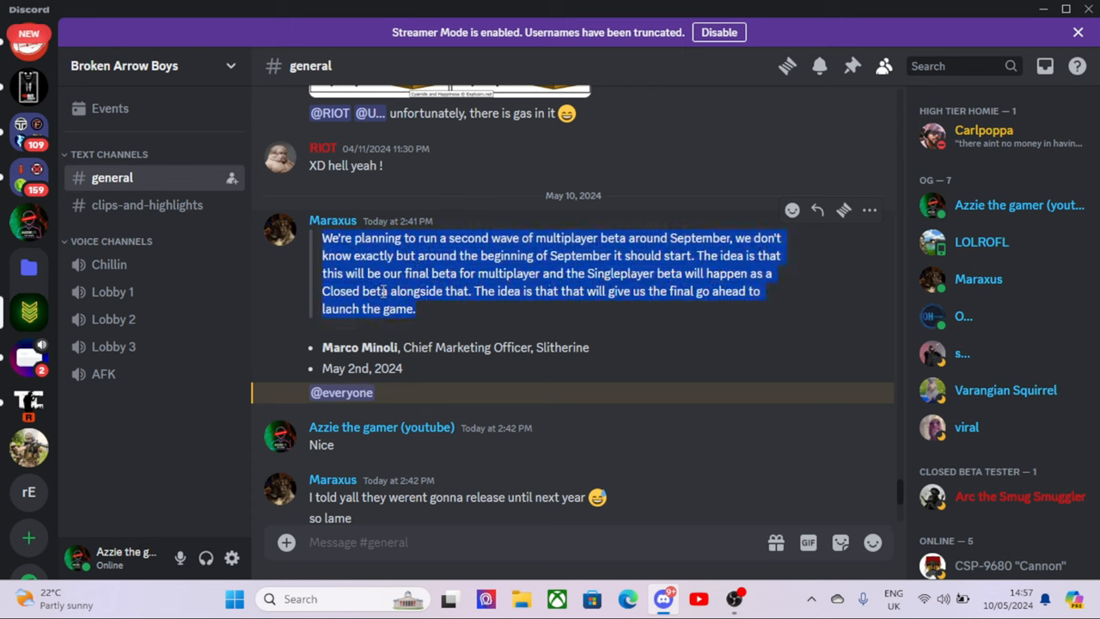
left_click(541, 283)
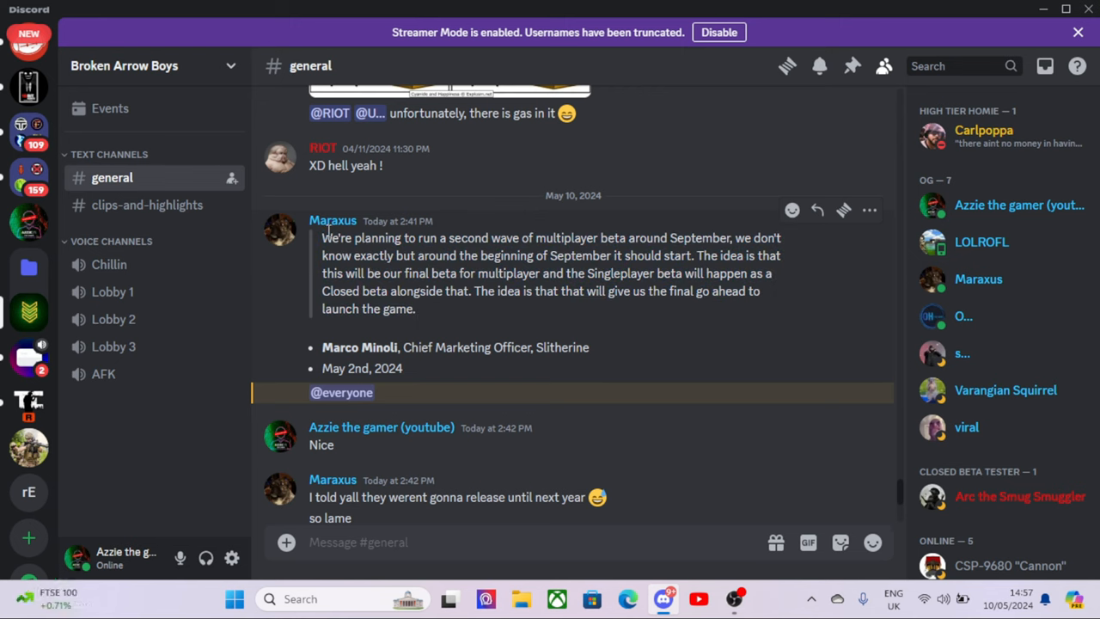
mouse_move(321, 244)
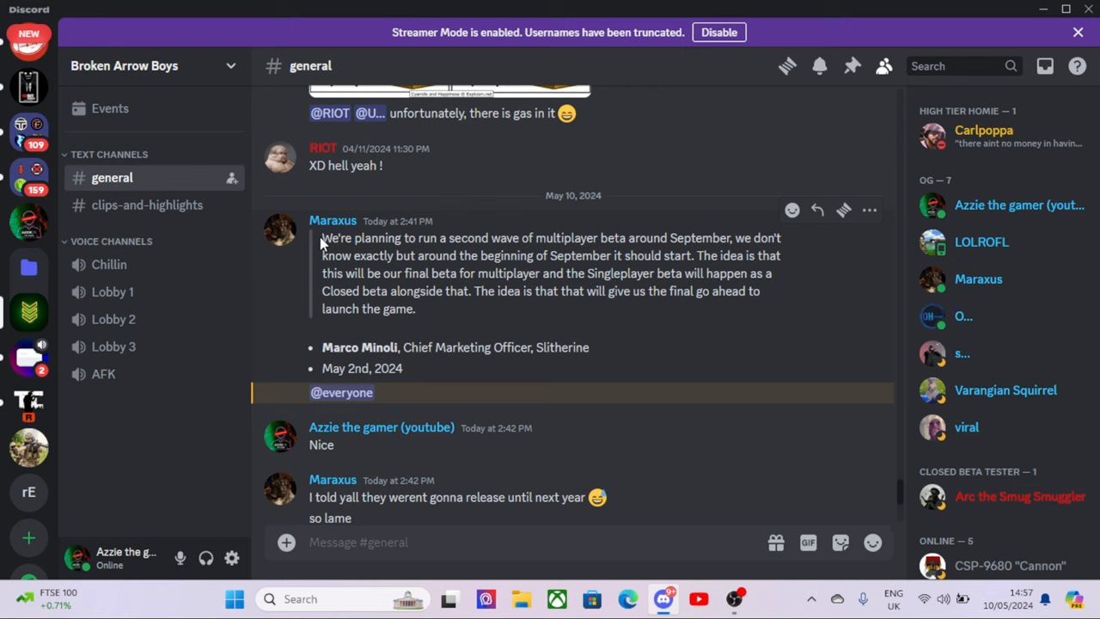
mouse_move(324, 289)
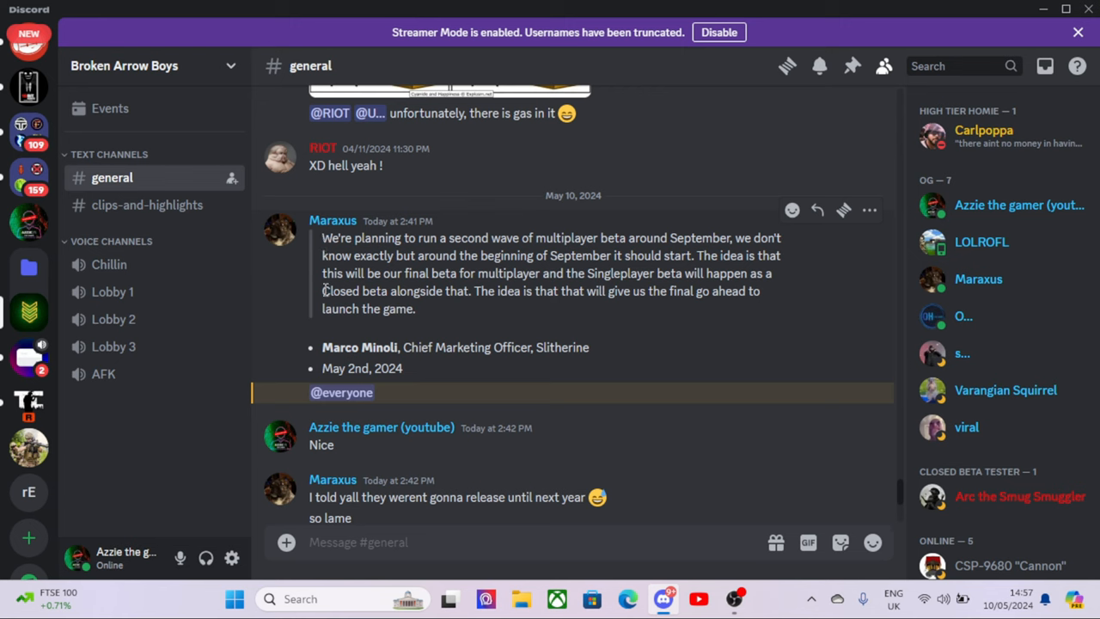
mouse_move(319, 317)
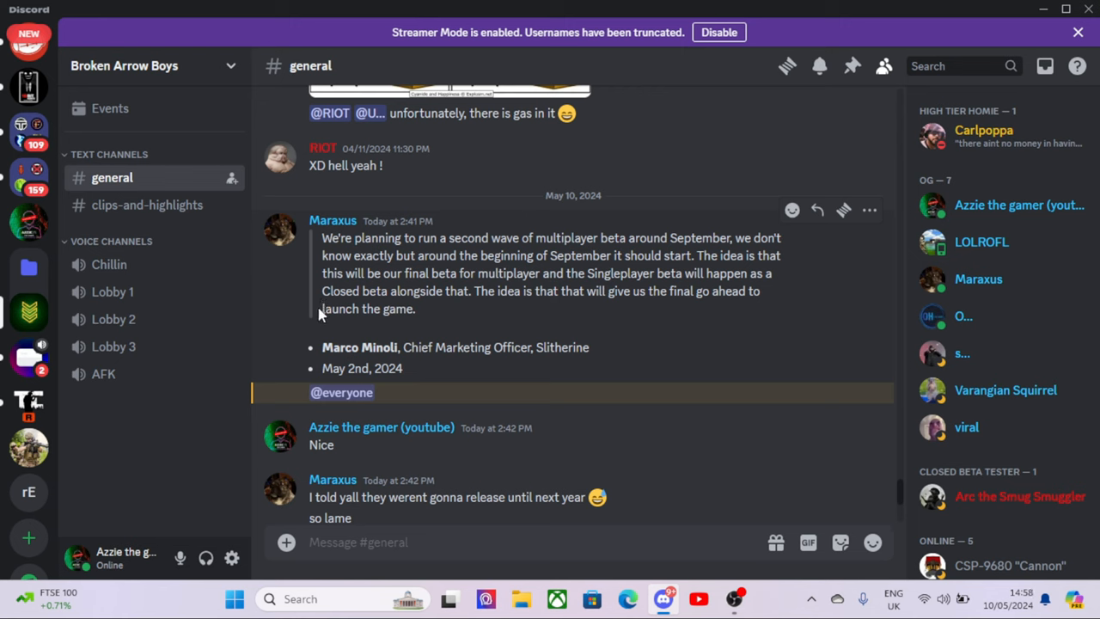
mouse_move(320, 320)
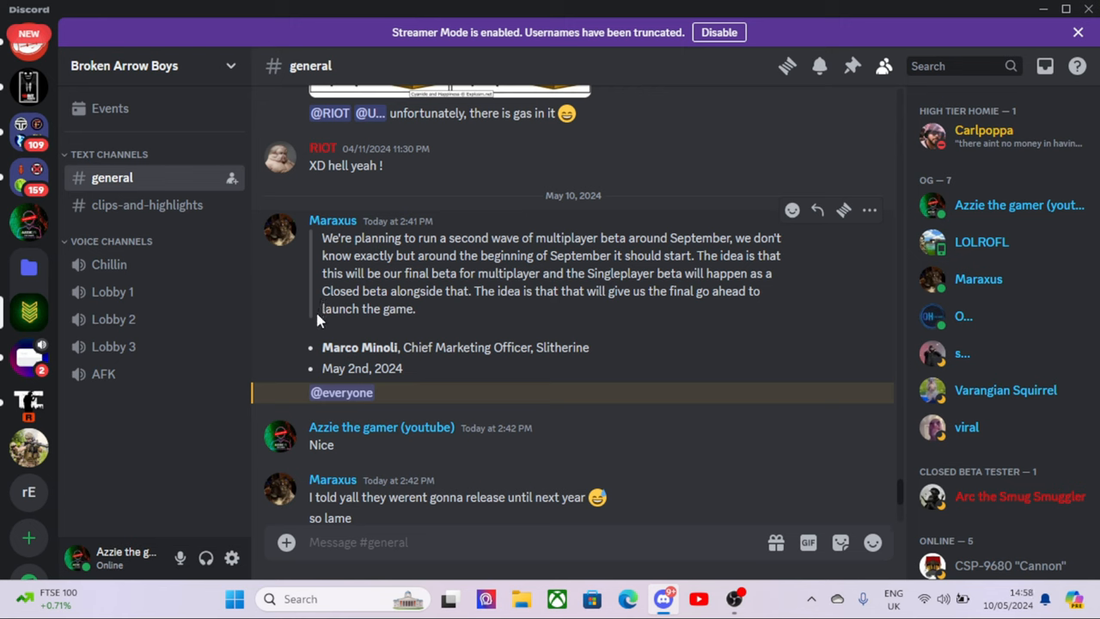
mouse_move(316, 330)
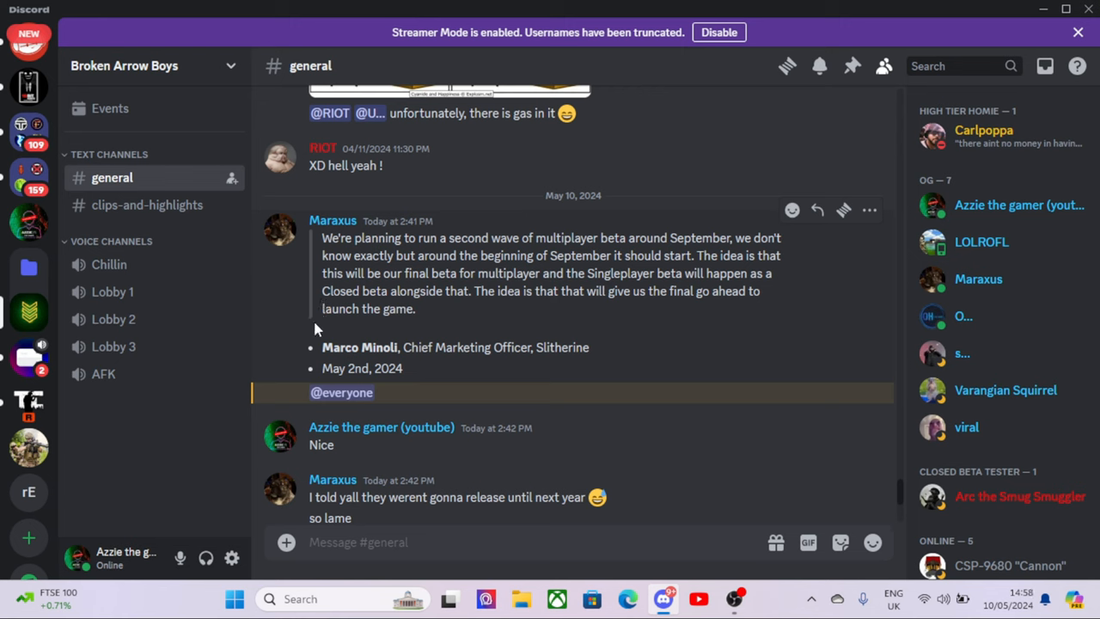
mouse_move(315, 333)
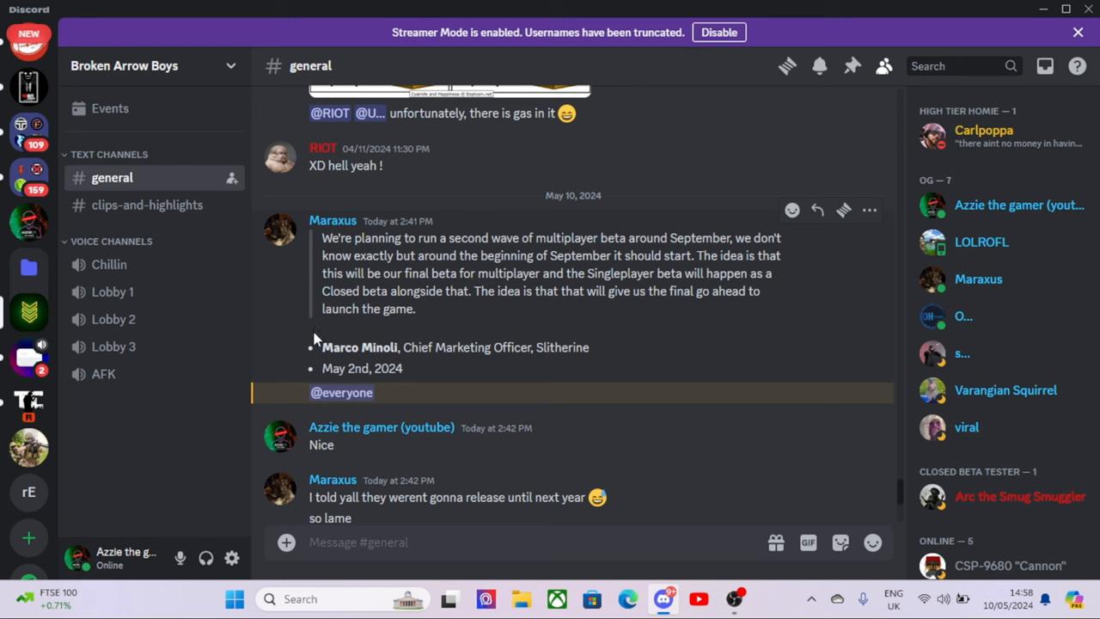
mouse_move(316, 342)
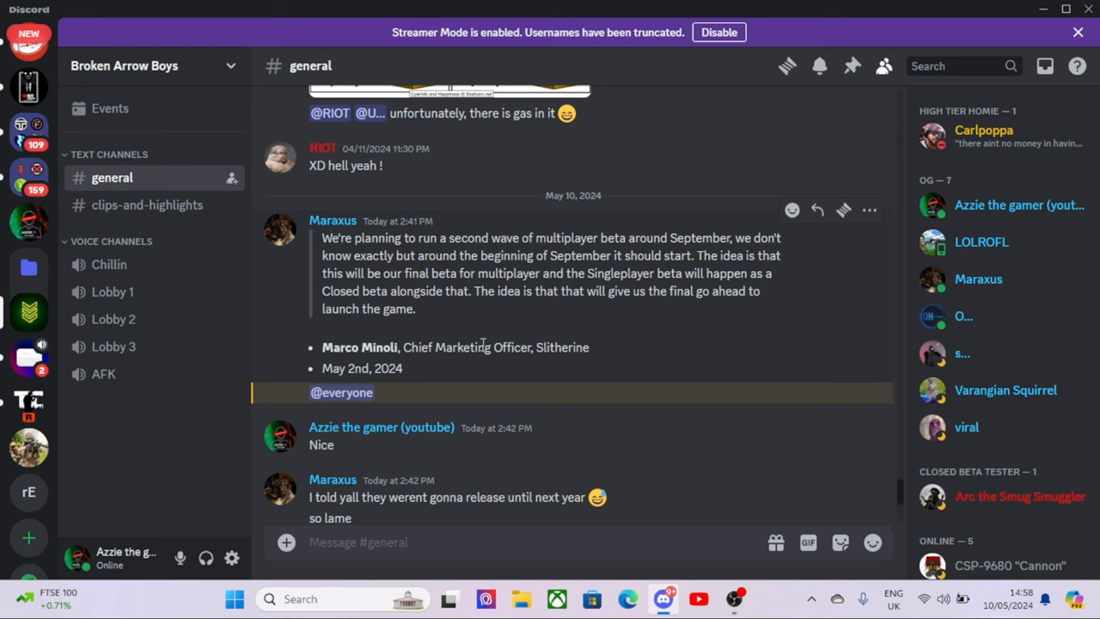
mouse_move(478, 328)
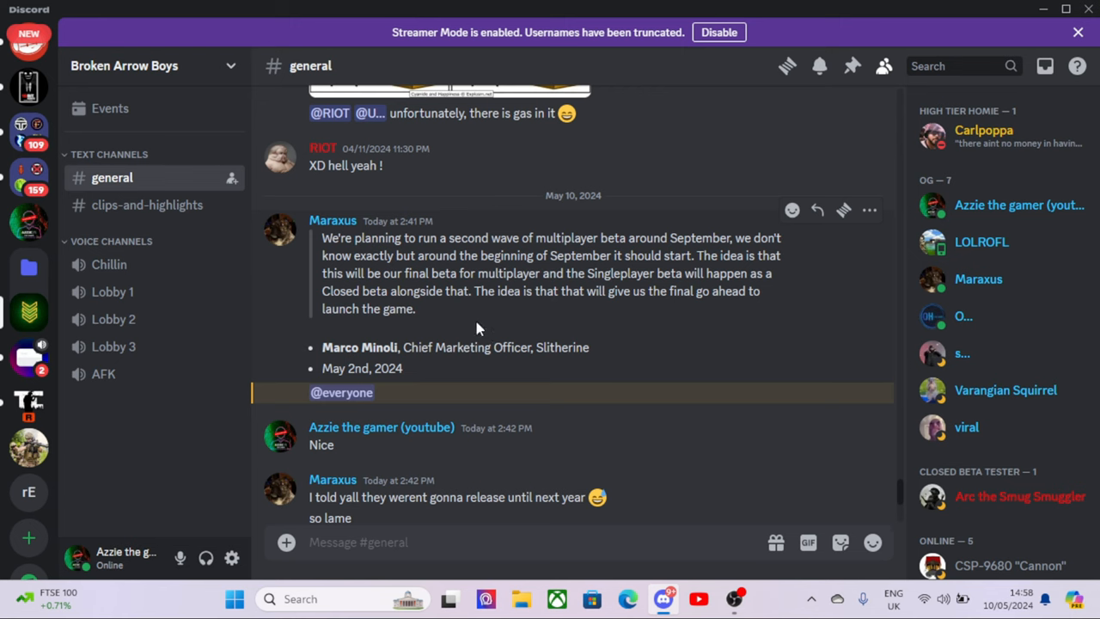
mouse_move(473, 329)
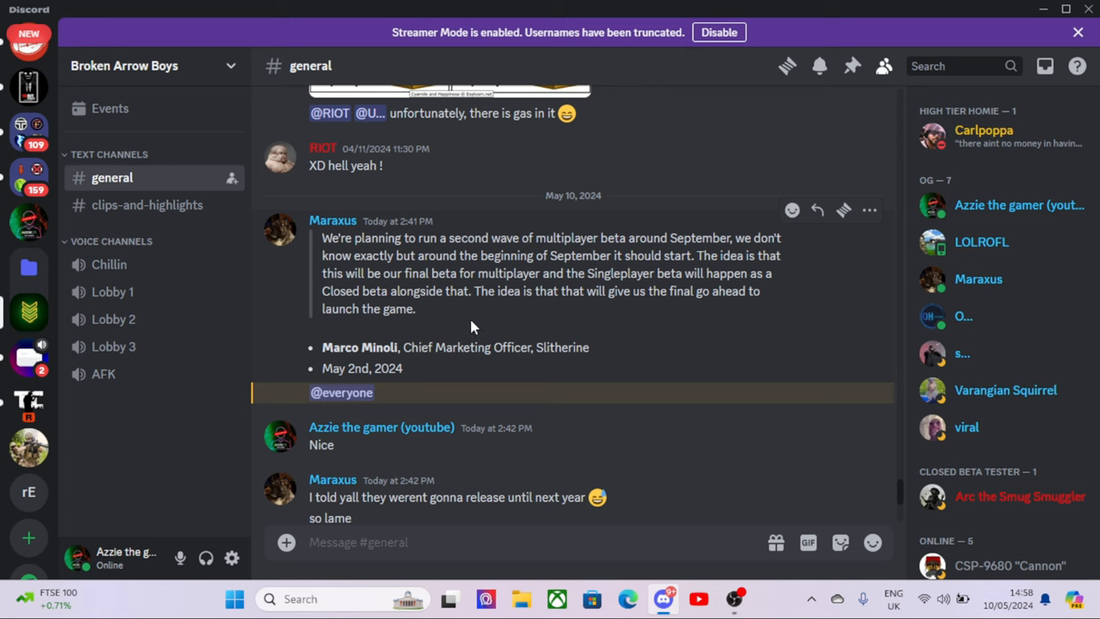
mouse_move(471, 325)
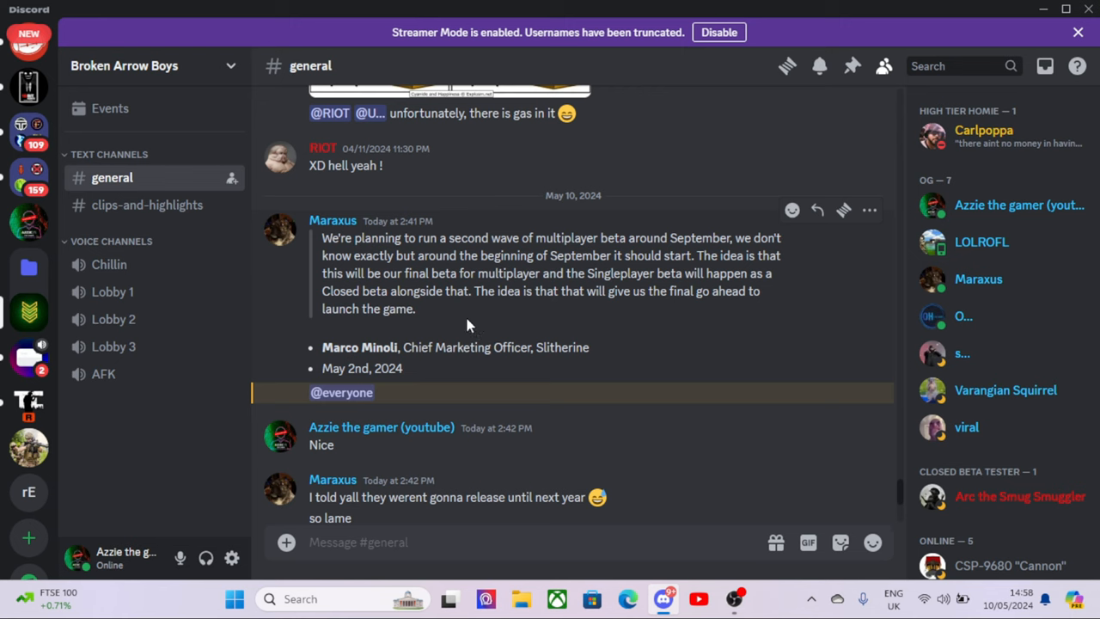
mouse_move(461, 313)
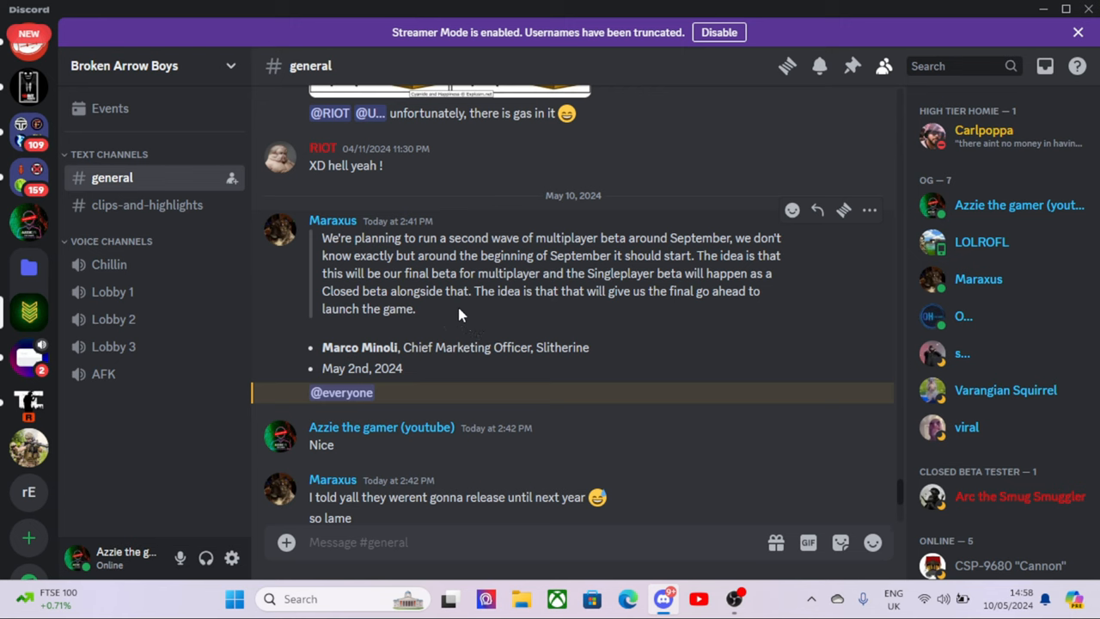
mouse_move(397, 457)
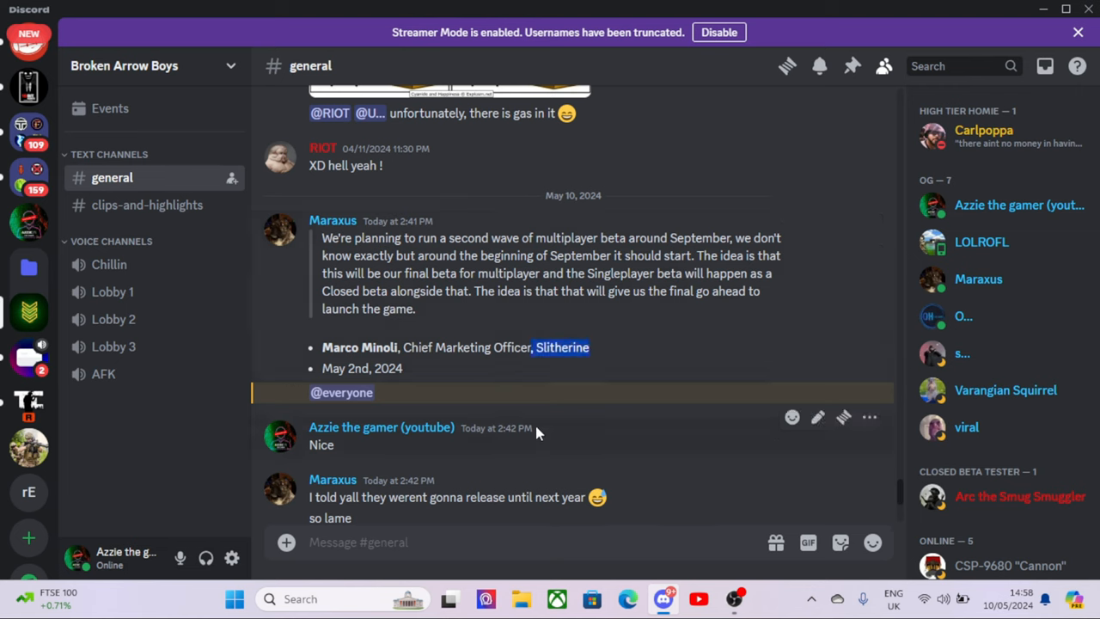
mouse_move(464, 316)
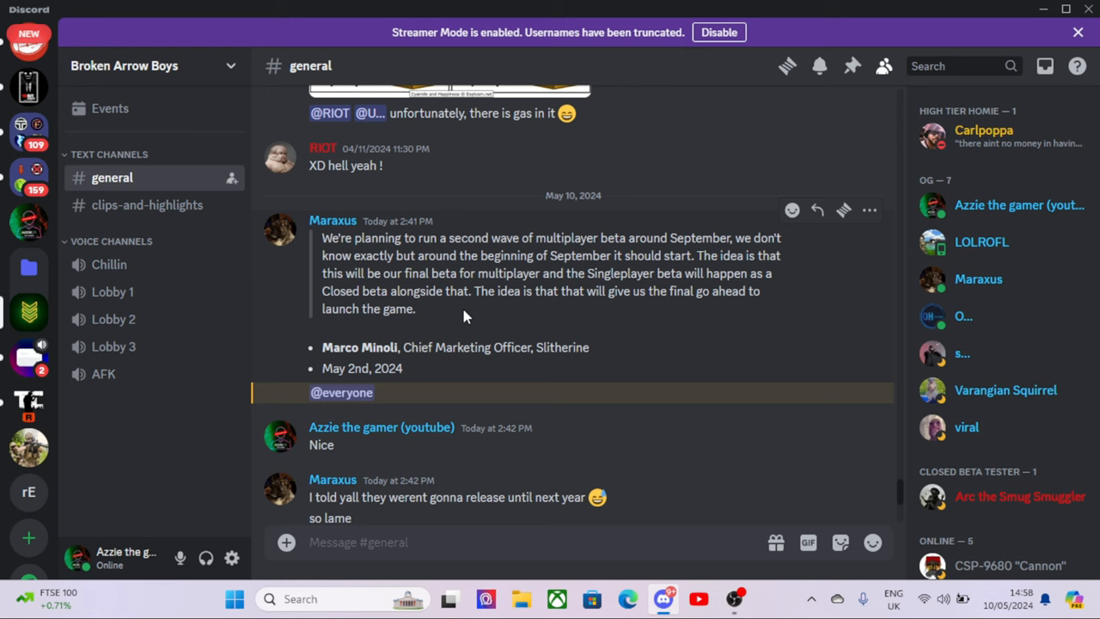
mouse_move(464, 316)
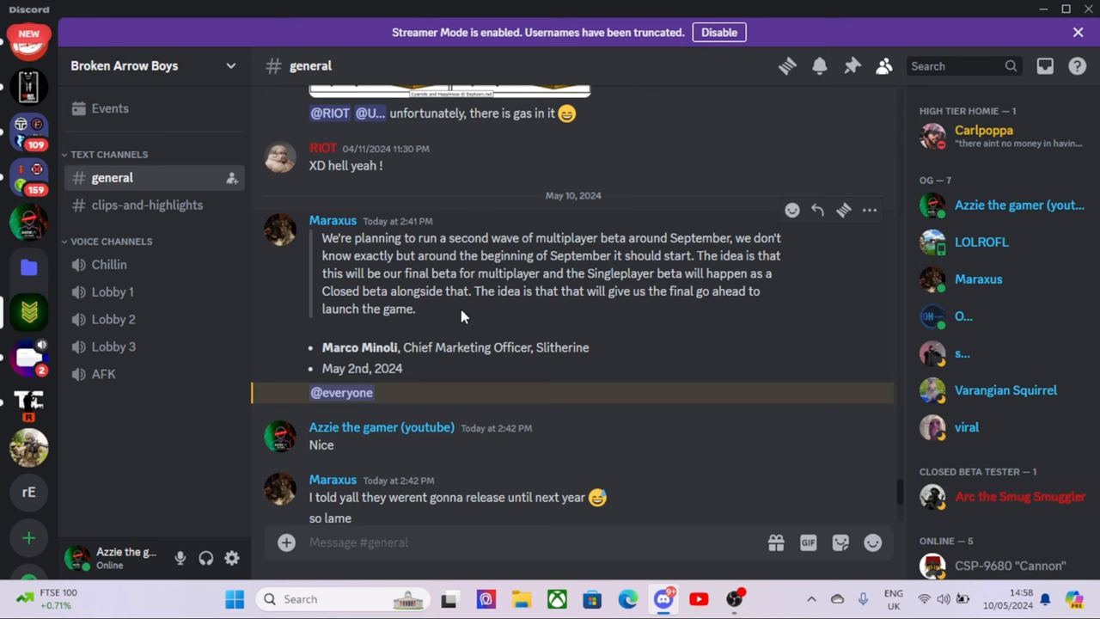
mouse_move(687, 478)
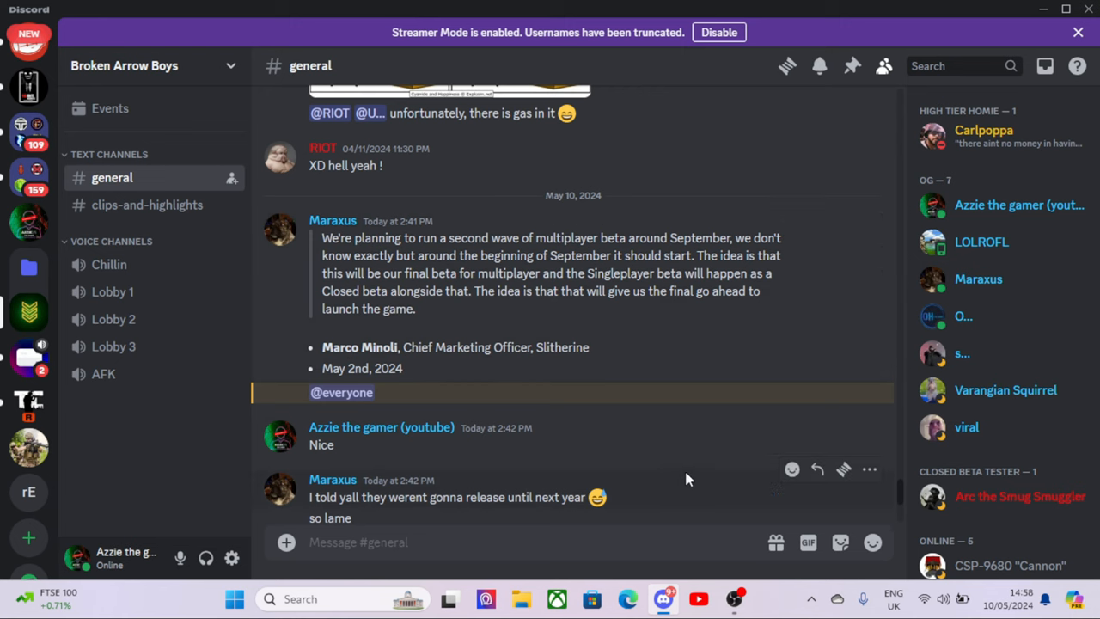